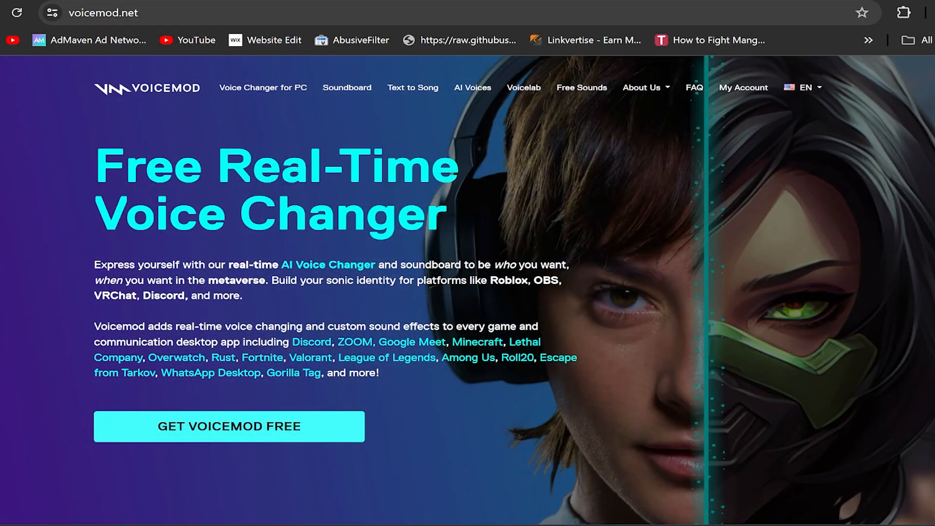
pyautogui.moveTo(314, 146)
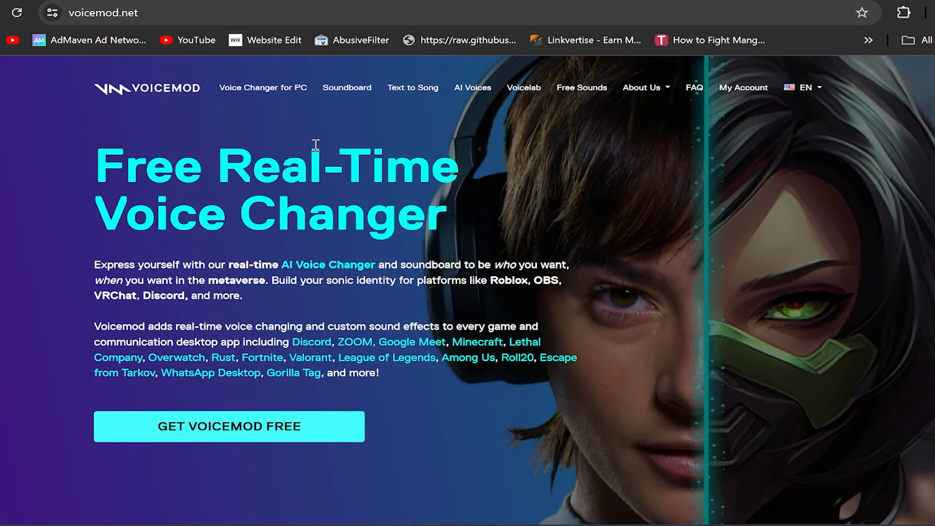
pyautogui.moveTo(308, 144)
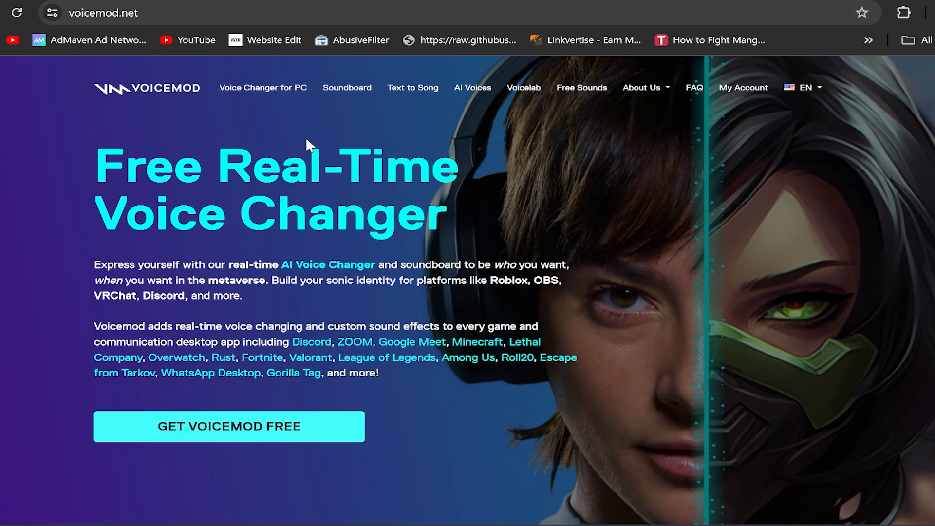
pyautogui.moveTo(348, 148)
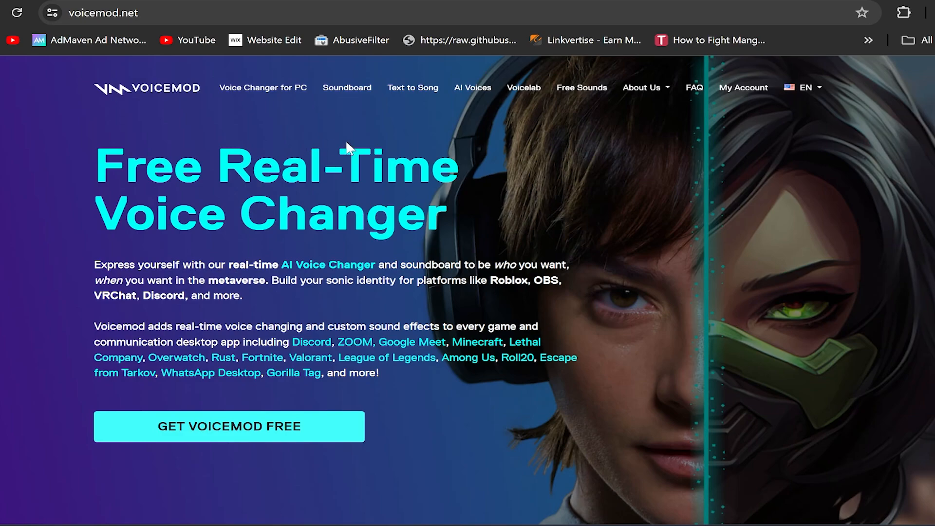
pyautogui.moveTo(360, 68)
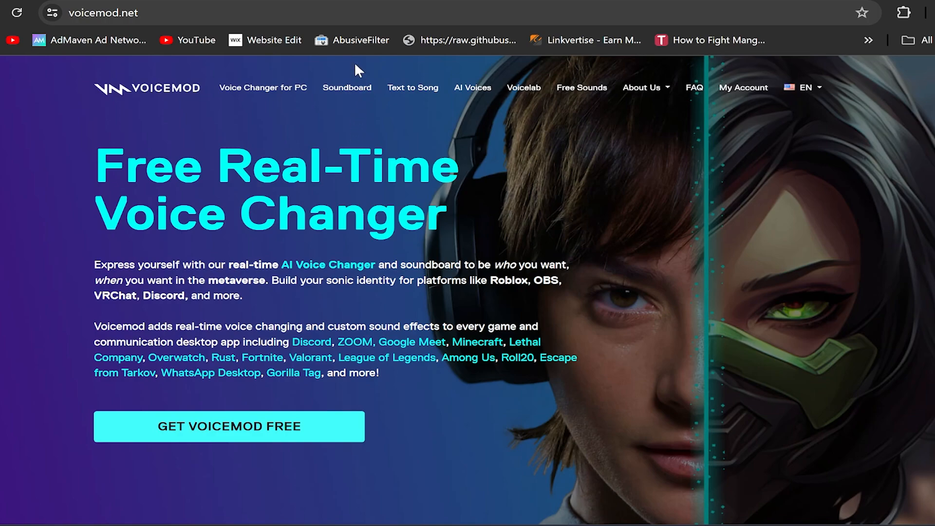
pyautogui.moveTo(395, 229)
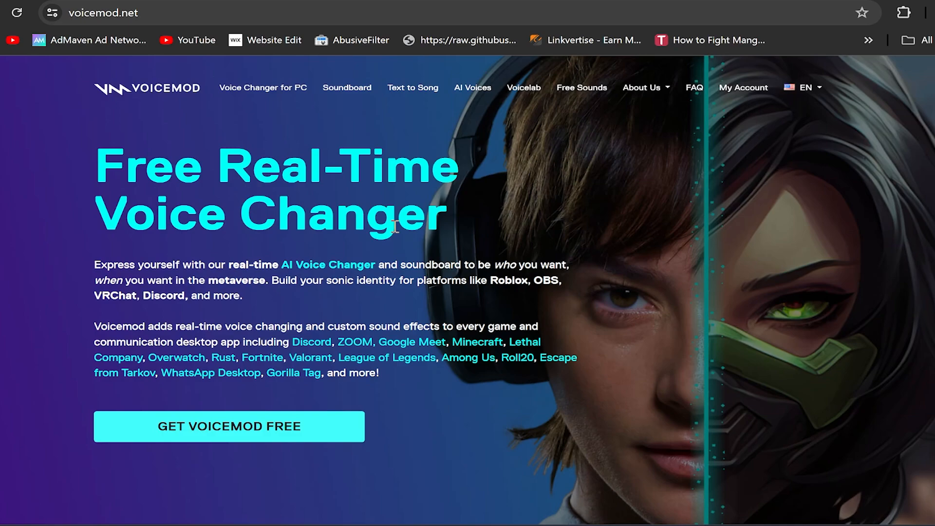
pyautogui.moveTo(257, 401)
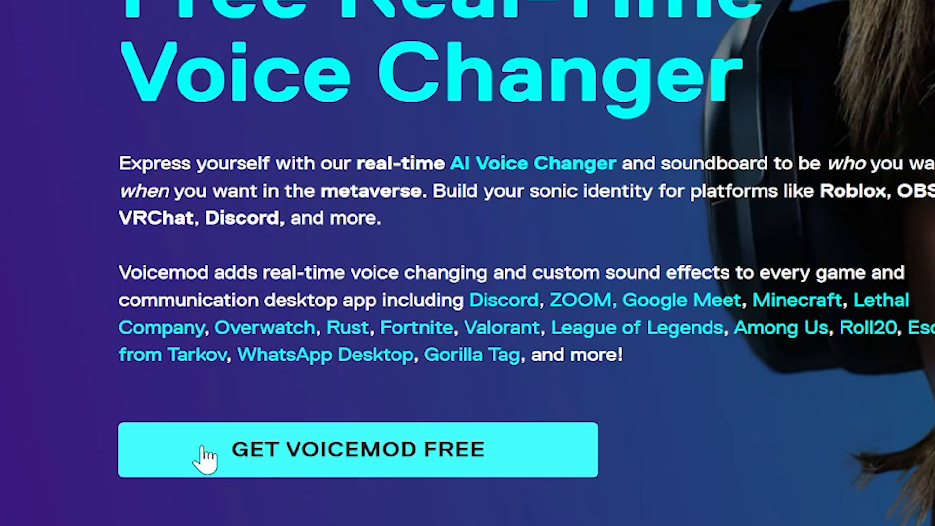
pyautogui.moveTo(391, 464)
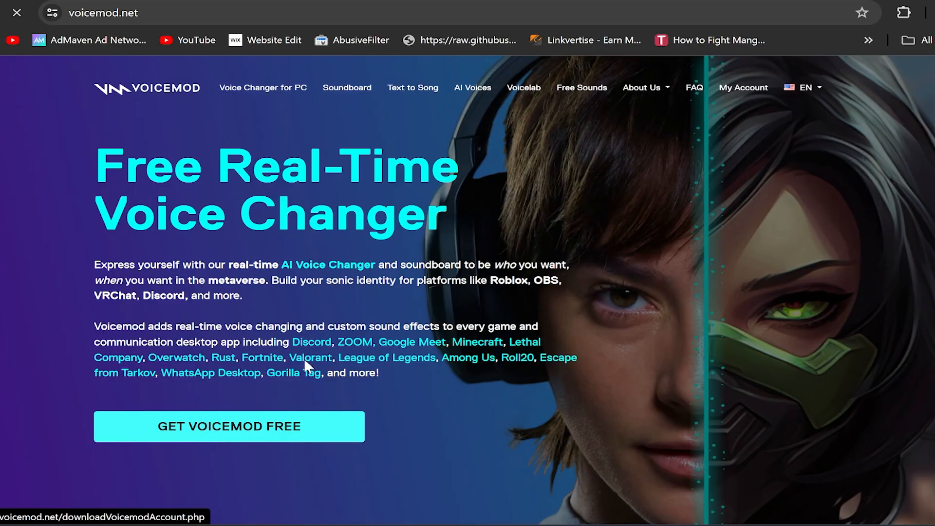
# Download VoicemodSetup_2.51.0.0 (1).exe and keep it despite the unverified-file warning.
pyautogui.click(229, 426)
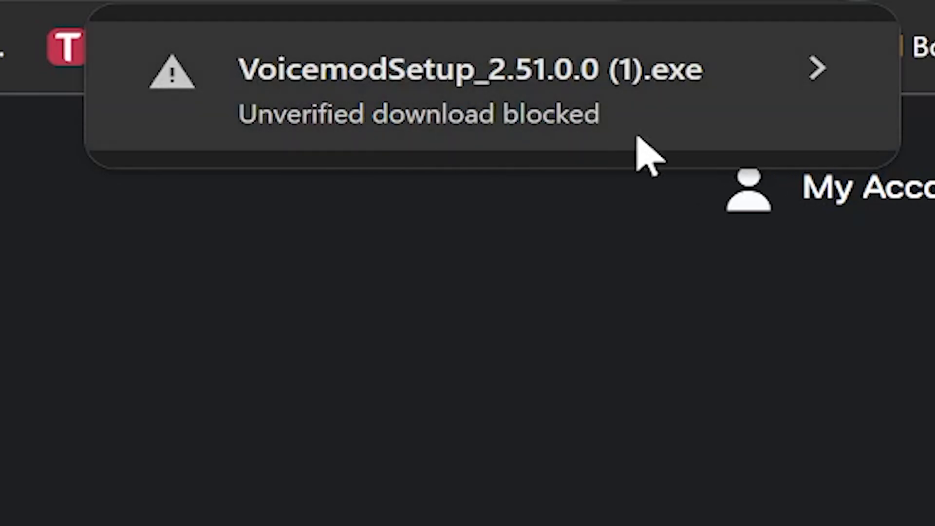
pyautogui.click(817, 66)
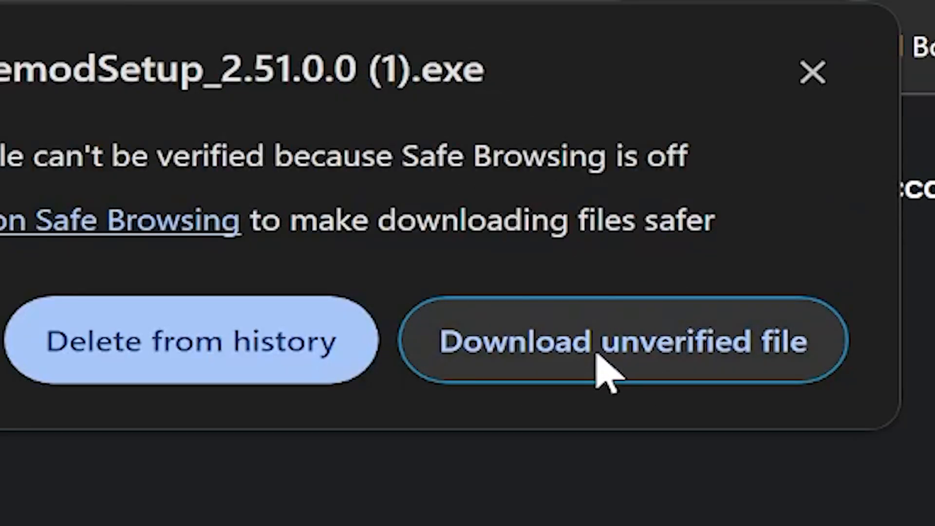
pyautogui.click(614, 344)
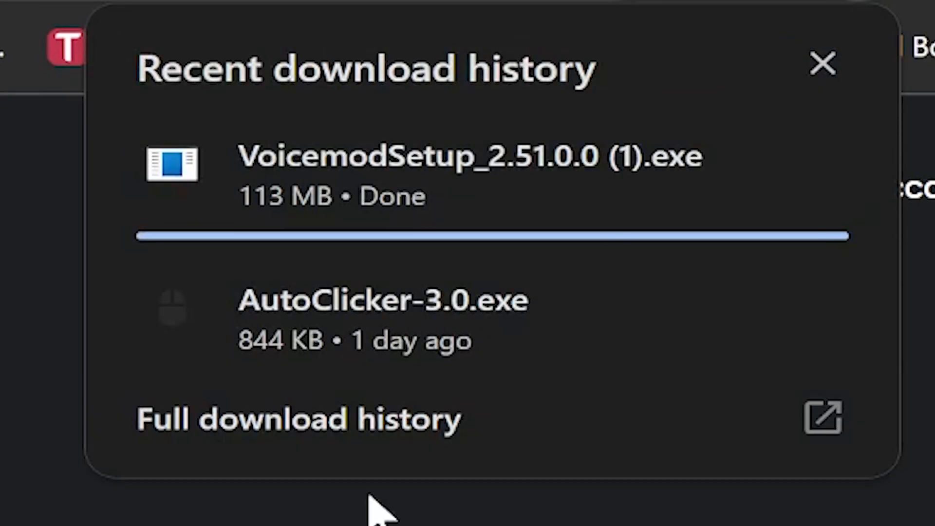
pyautogui.moveTo(501, 351)
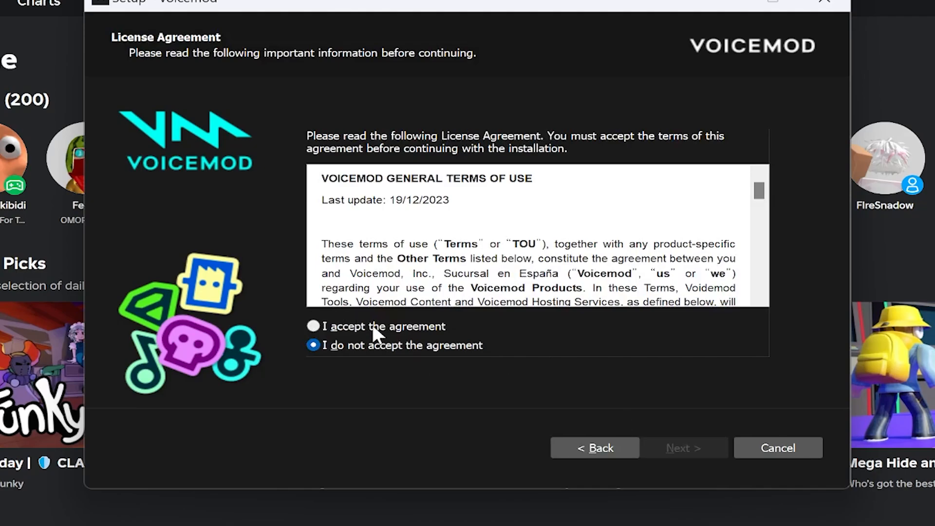
# Install Voicemod to C:\Program Files\Voicemod Desktop with desktop and Quick Launch shortcuts.
pyautogui.scroll(-3)
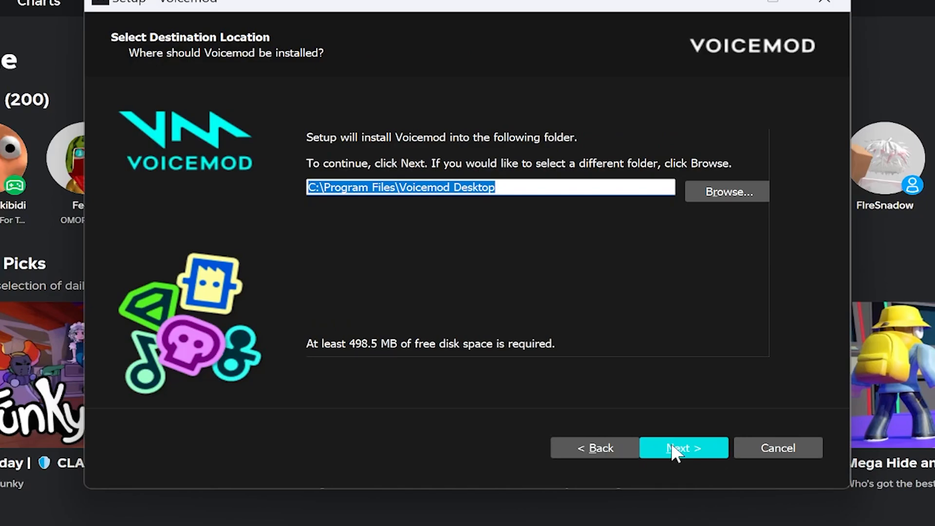
pyautogui.click(684, 448)
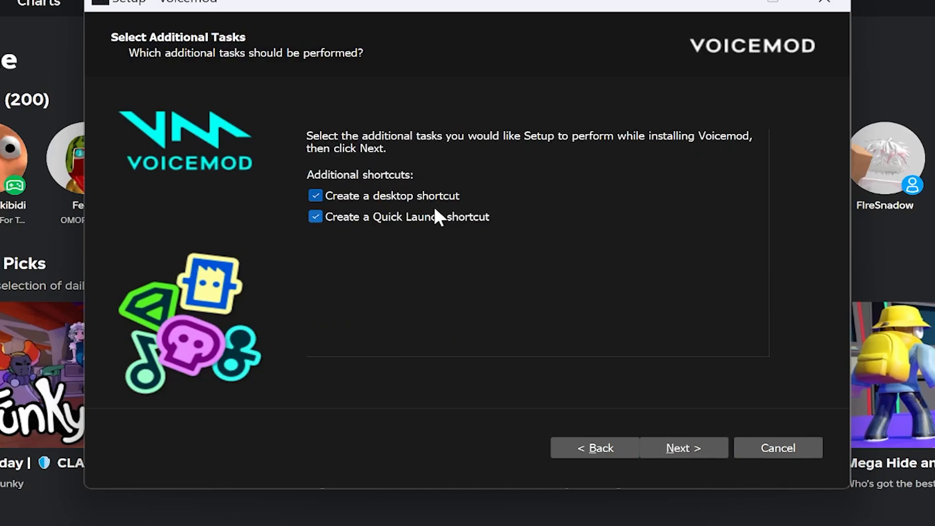
pyautogui.click(684, 447)
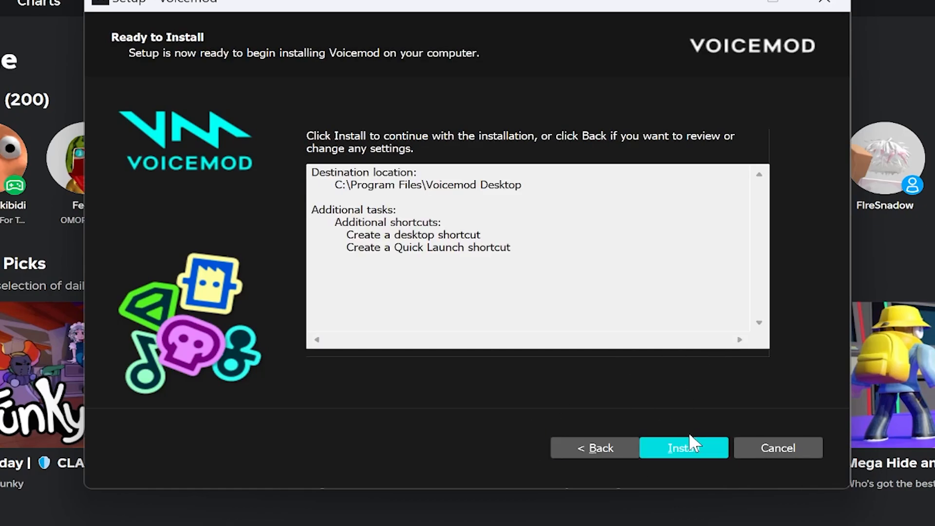
pyautogui.click(683, 447)
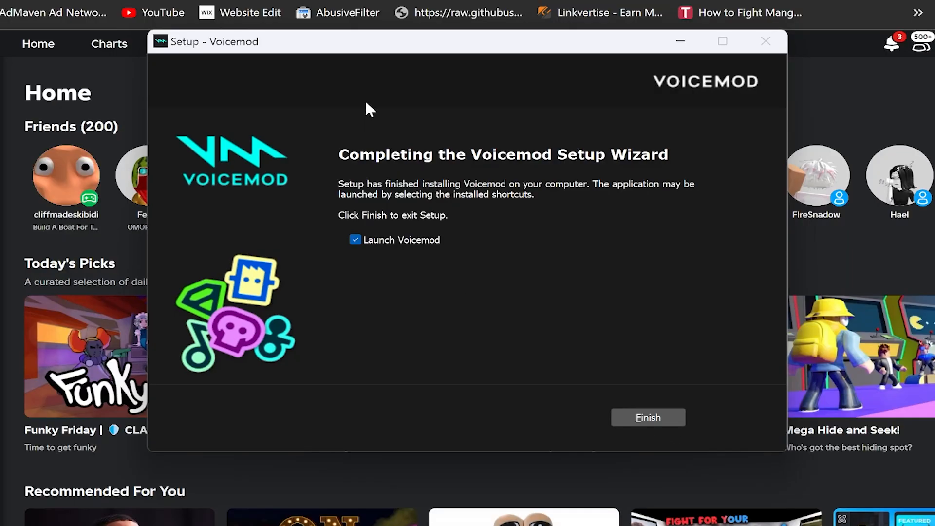
pyautogui.moveTo(202, 88)
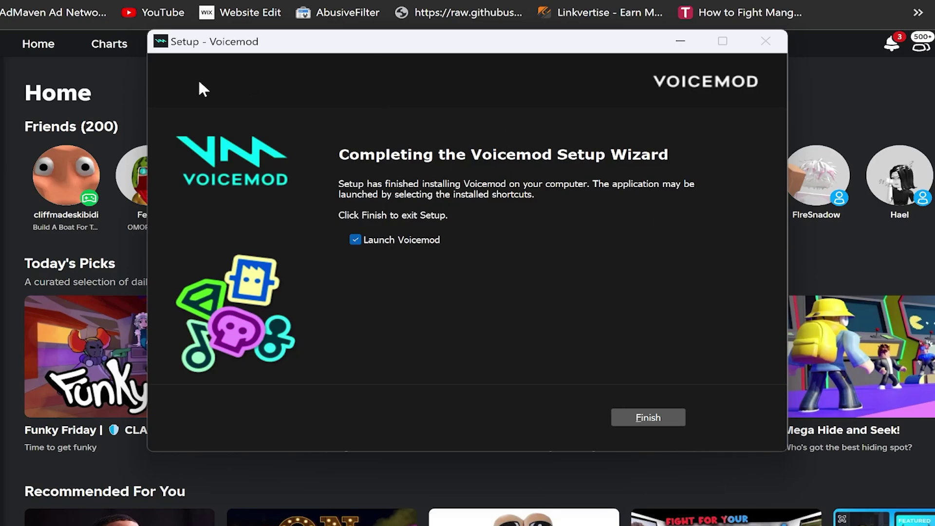
pyautogui.moveTo(647, 419)
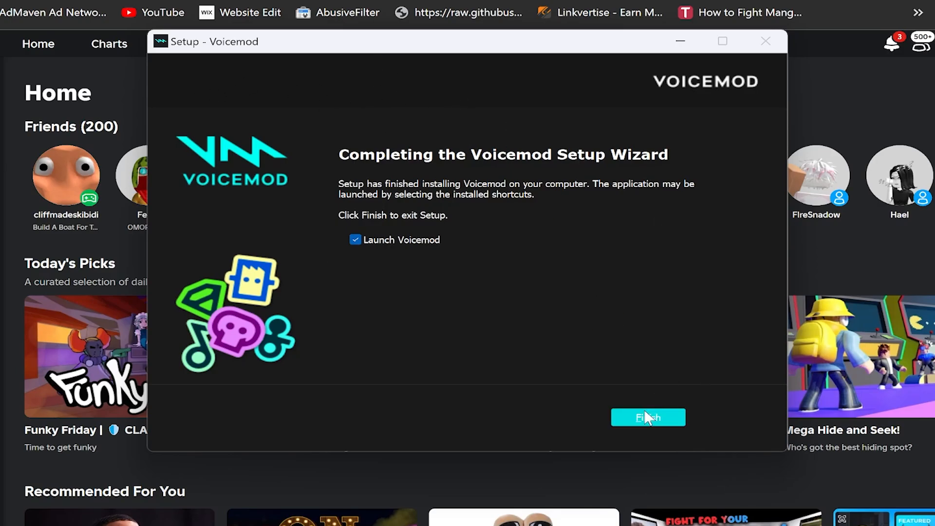
# Finish the installer and launch the Voicemod app from the login-successful page.
pyautogui.click(649, 417)
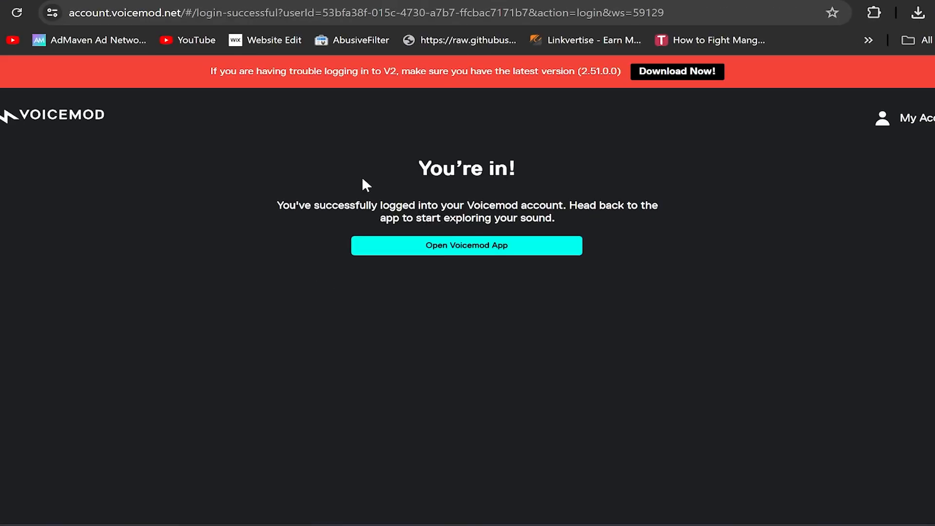
pyautogui.click(466, 246)
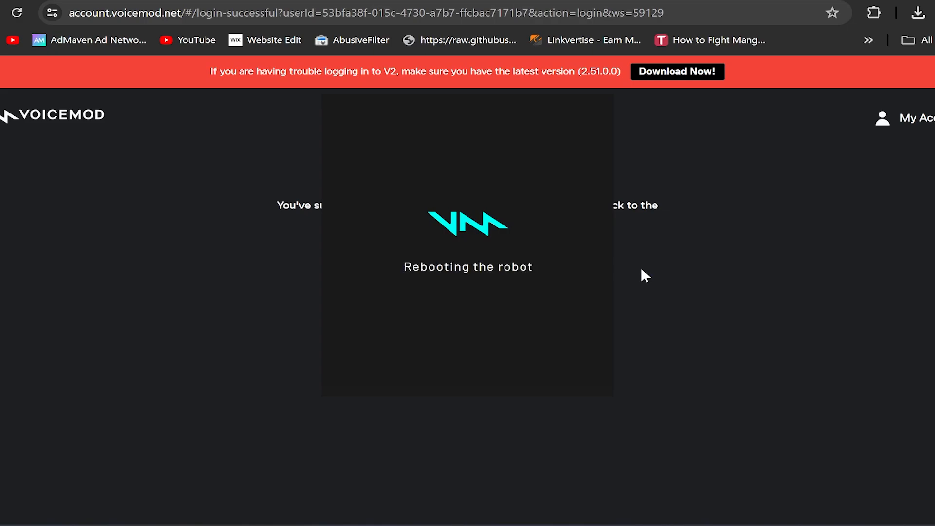
pyautogui.moveTo(550, 171)
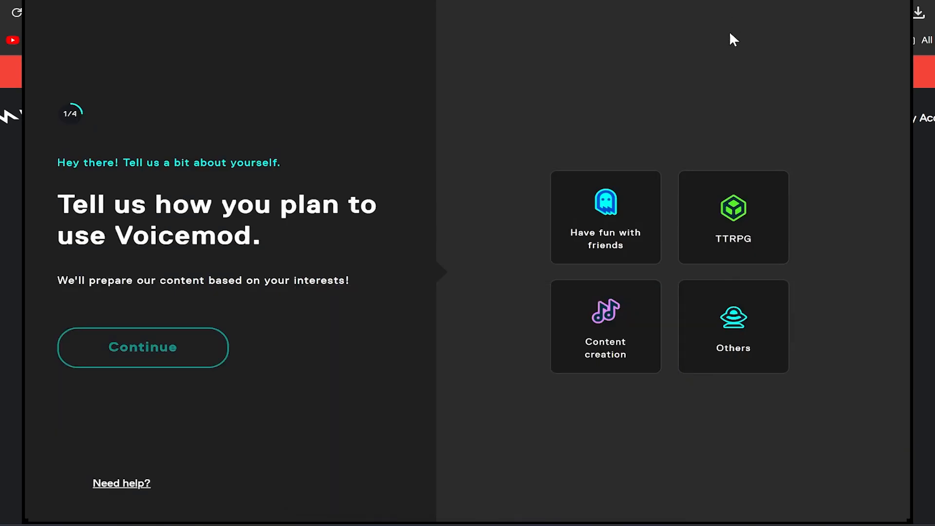
pyautogui.moveTo(527, 113)
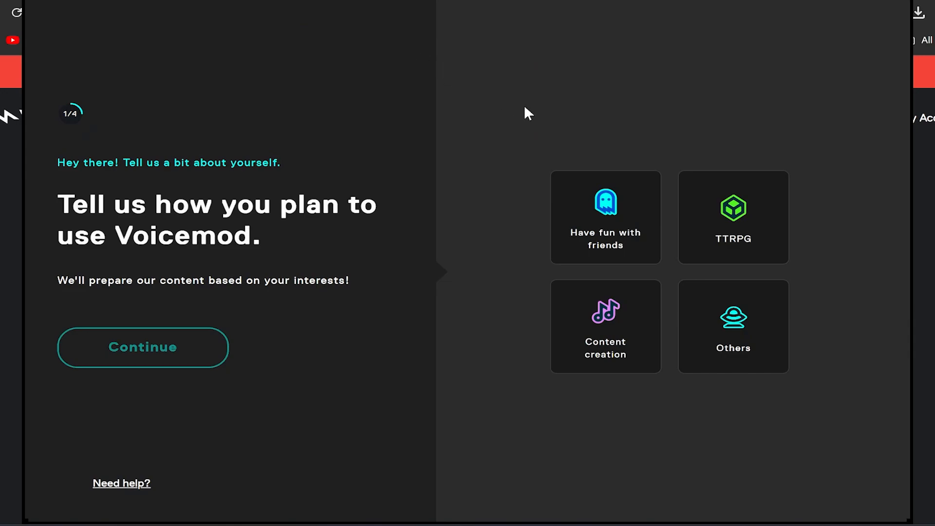
pyautogui.moveTo(416, 191)
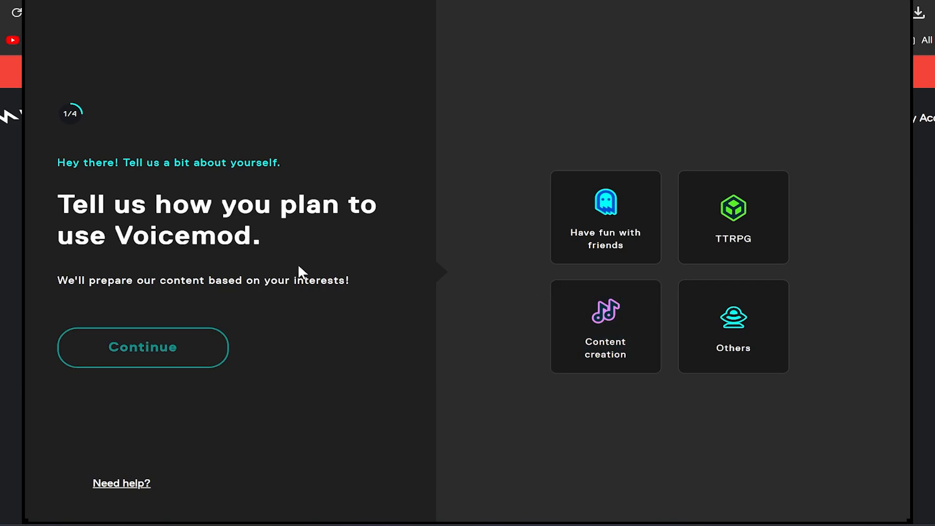
pyautogui.moveTo(636, 58)
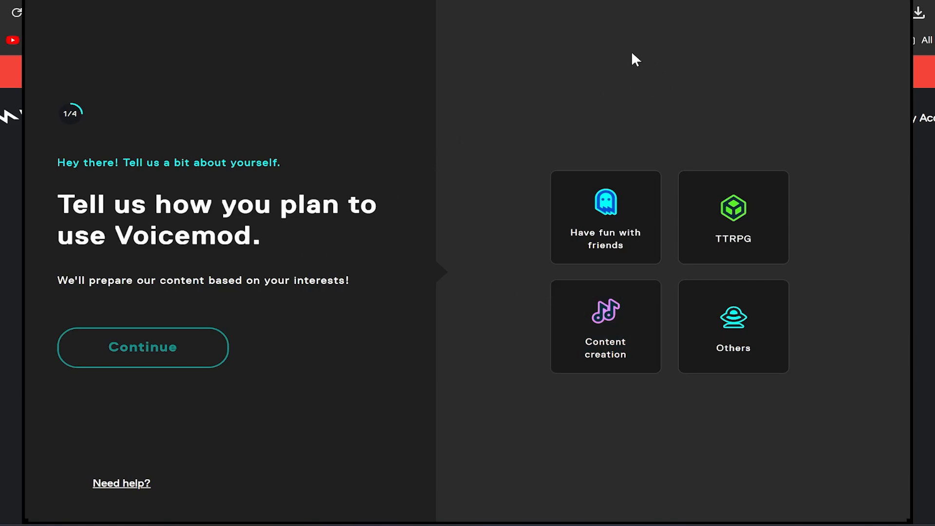
# Continue past the usage question and headphones reminder to the device selection step.
pyautogui.click(606, 218)
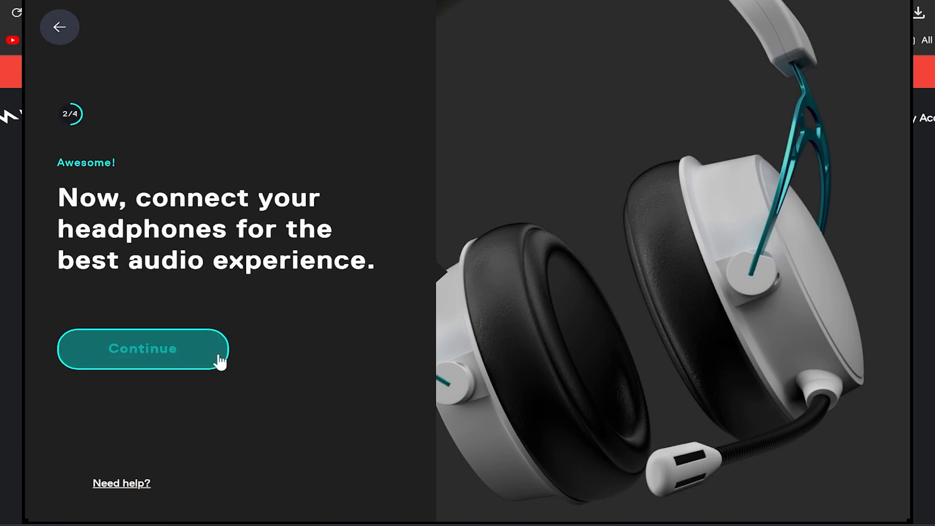
pyautogui.click(142, 349)
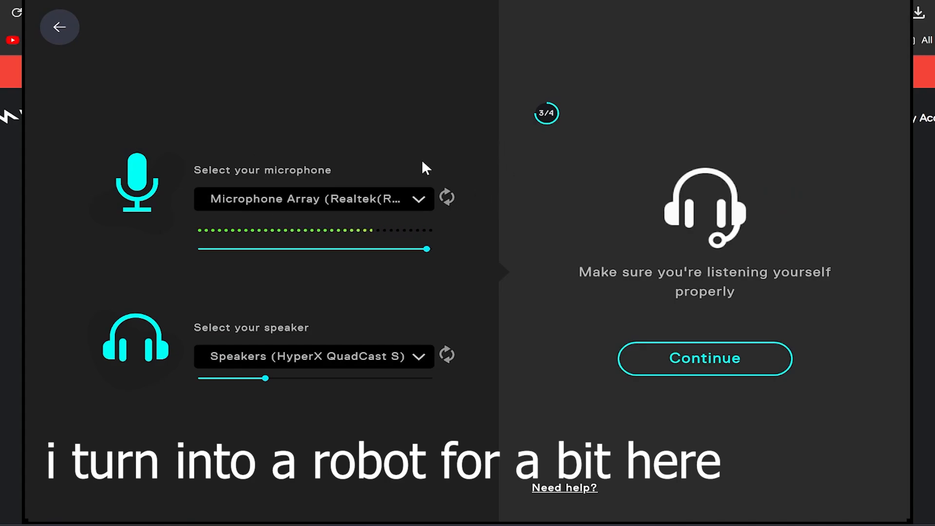
# Choose the HyperX QuadCast S microphone and Speakers (Realtek(R) Audio) as output.
pyautogui.click(314, 199)
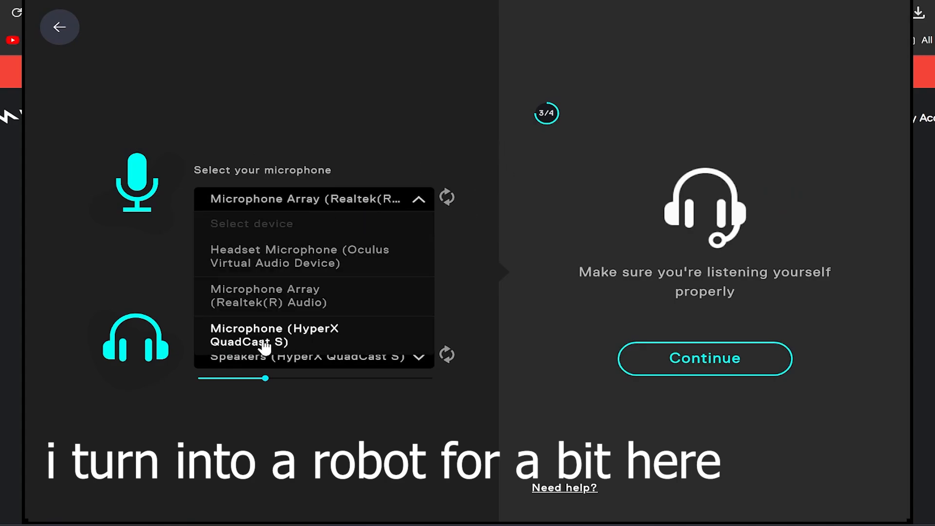
pyautogui.click(273, 335)
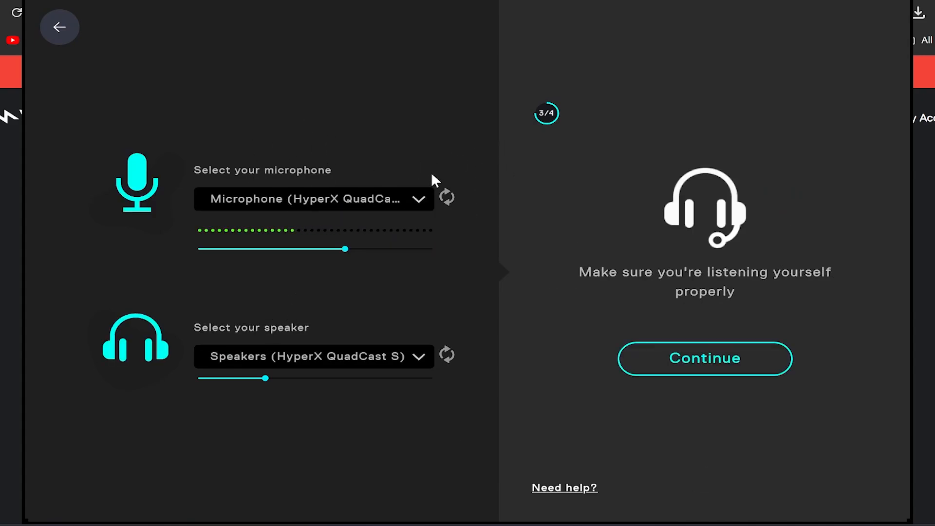
pyautogui.moveTo(345, 346)
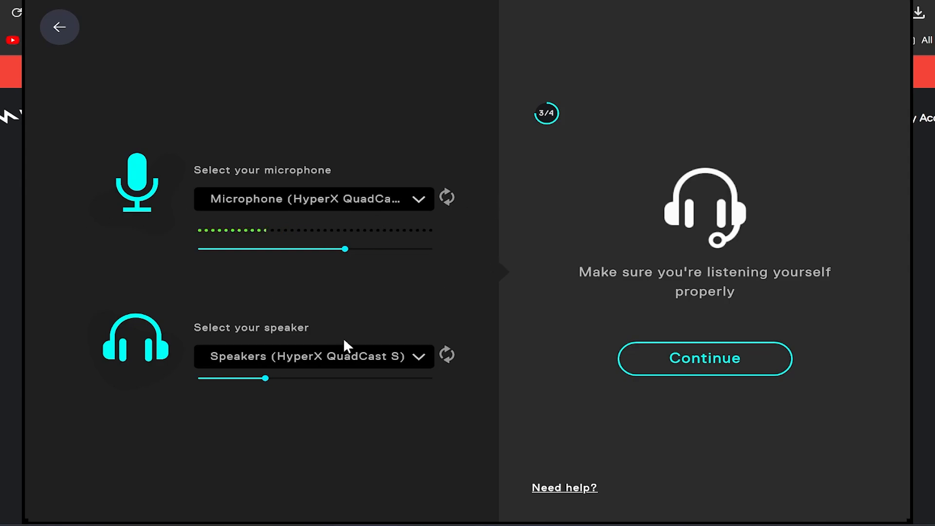
pyautogui.click(314, 356)
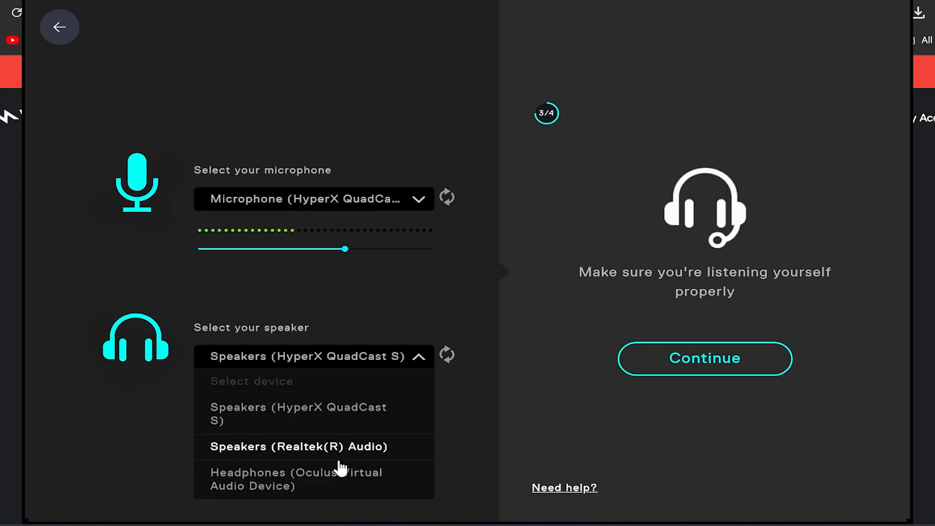
pyautogui.moveTo(343, 450)
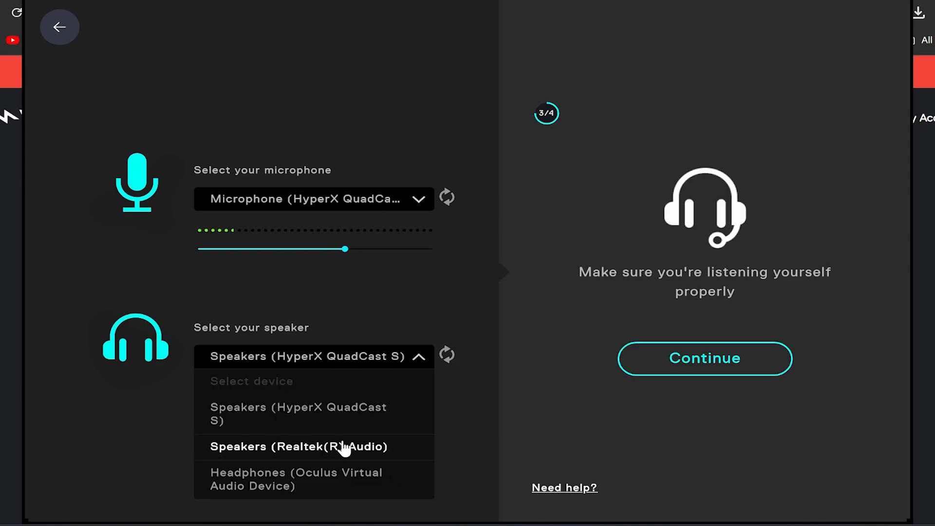
pyautogui.click(297, 446)
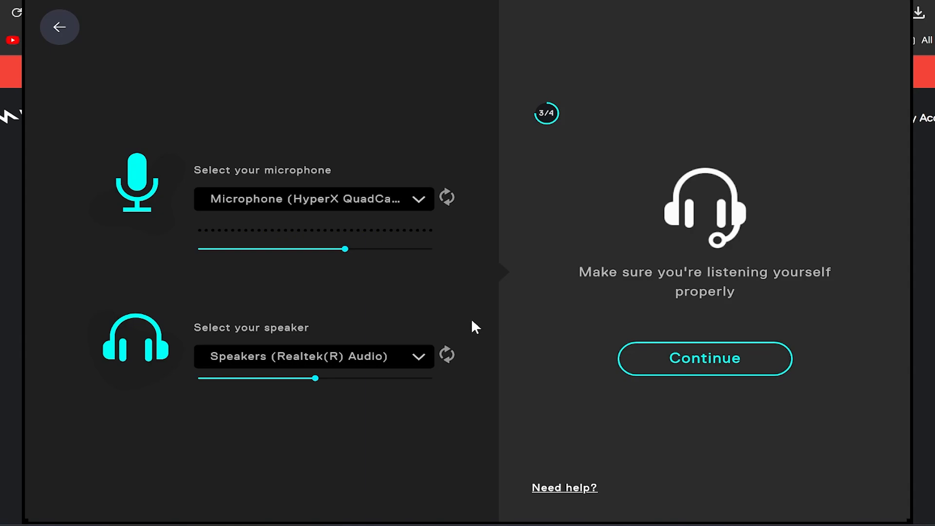
pyautogui.moveTo(356, 204)
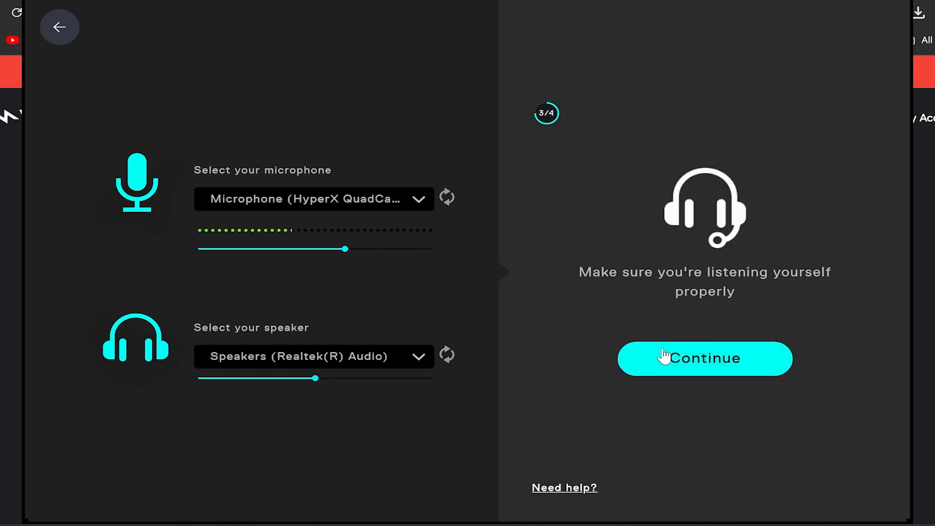
# Continue through the voice test step and confirm with All done!
pyautogui.click(706, 359)
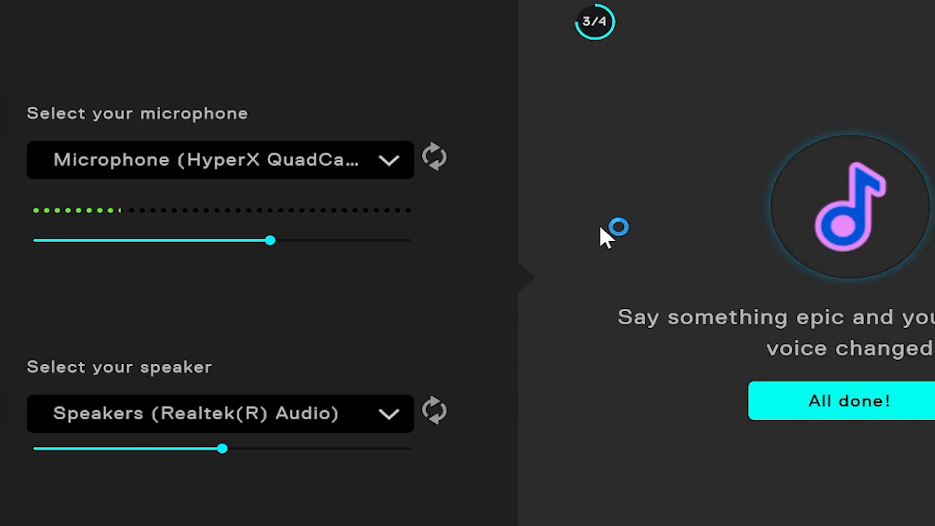
pyautogui.click(857, 401)
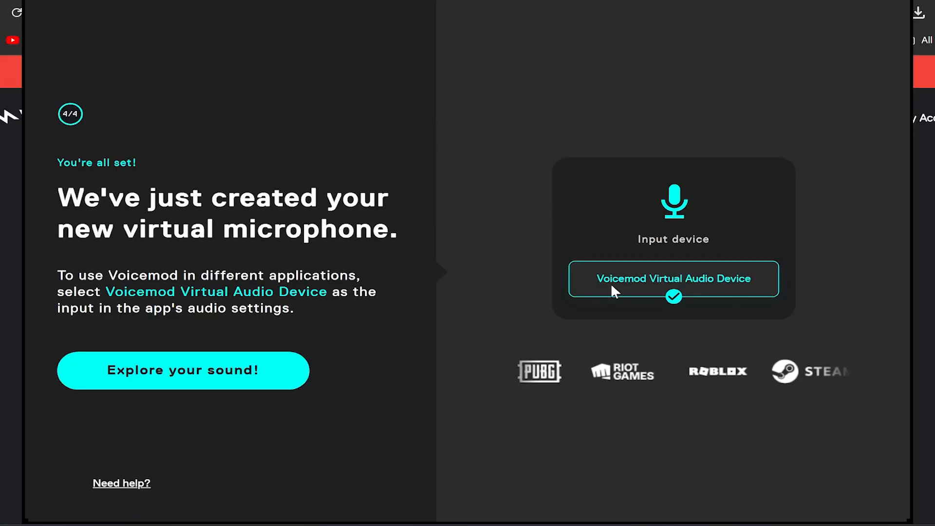
# Select the Voicemod Virtual Audio Device name and enter the main app via Explore your sound!
pyautogui.doubleClick(674, 279)
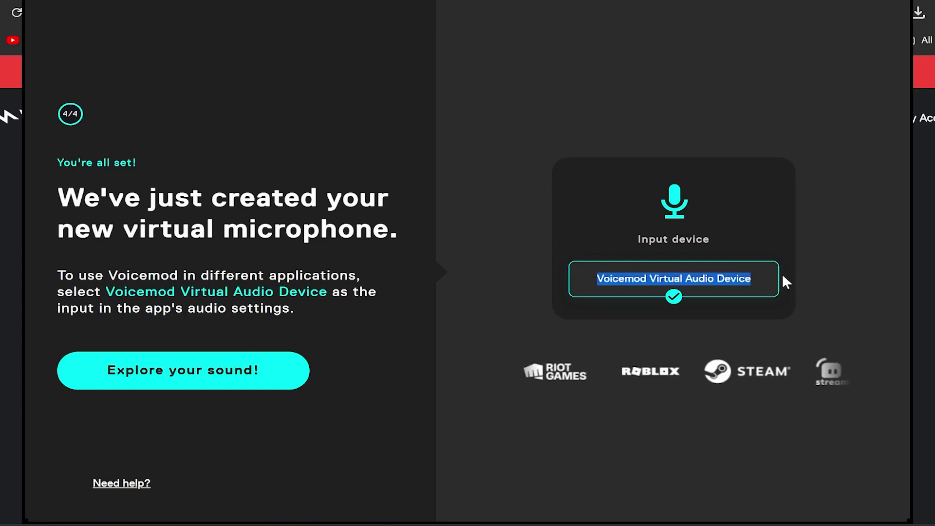
pyautogui.click(183, 370)
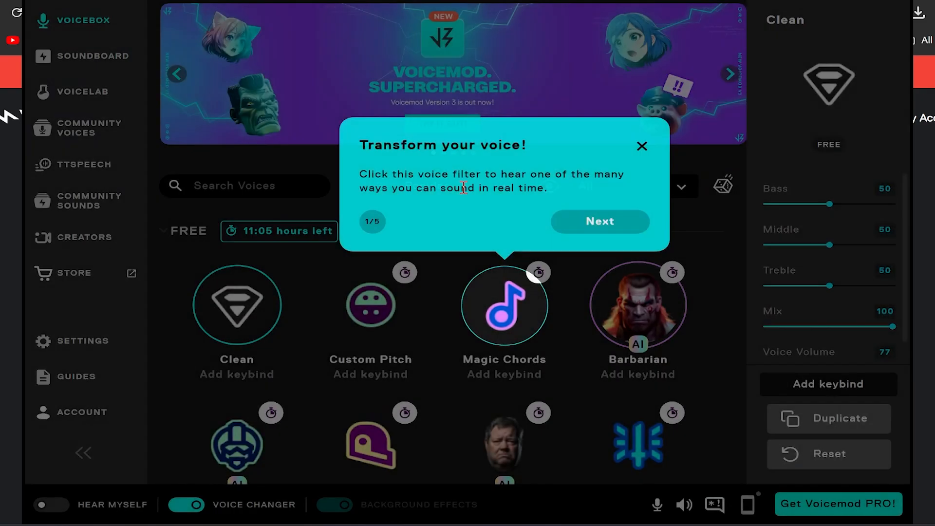
# Assign the Period key as the keybind for the Selfie sound on the soundboard.
pyautogui.click(642, 146)
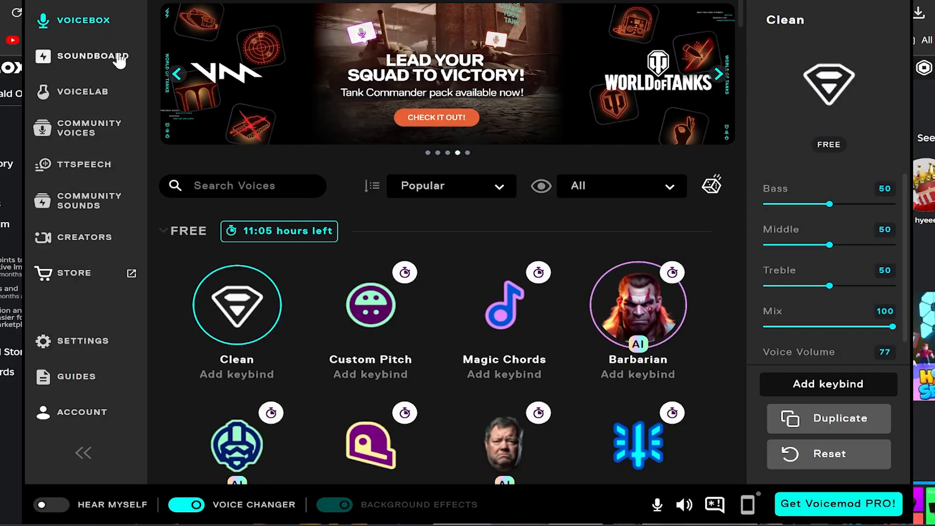
pyautogui.click(94, 57)
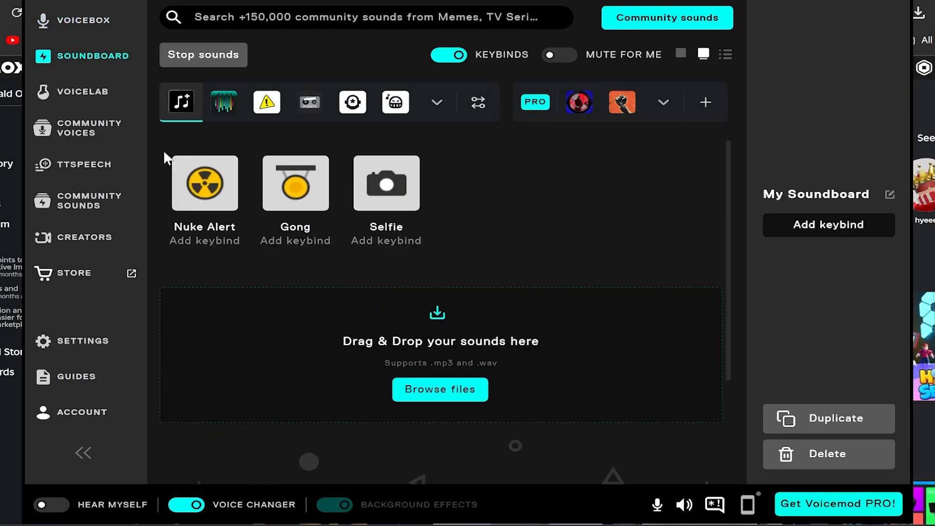
pyautogui.moveTo(155, 16)
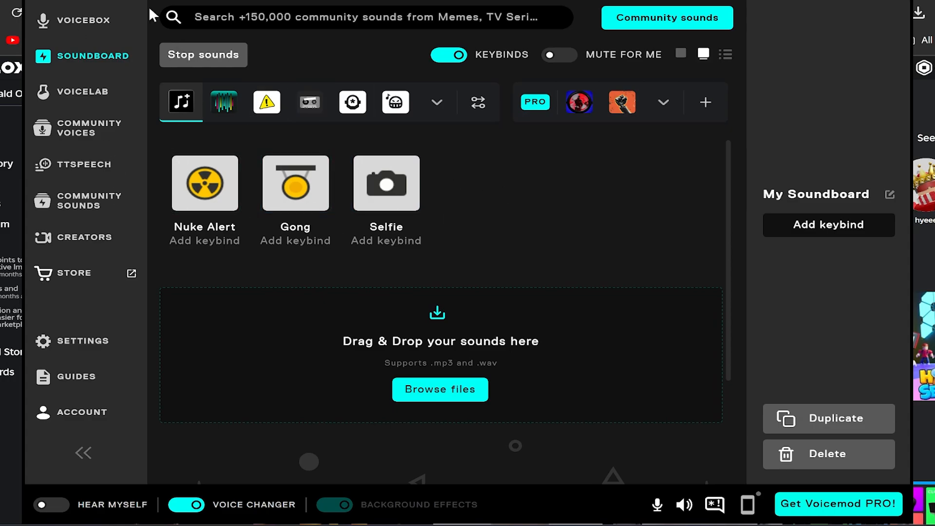
pyautogui.moveTo(449, 189)
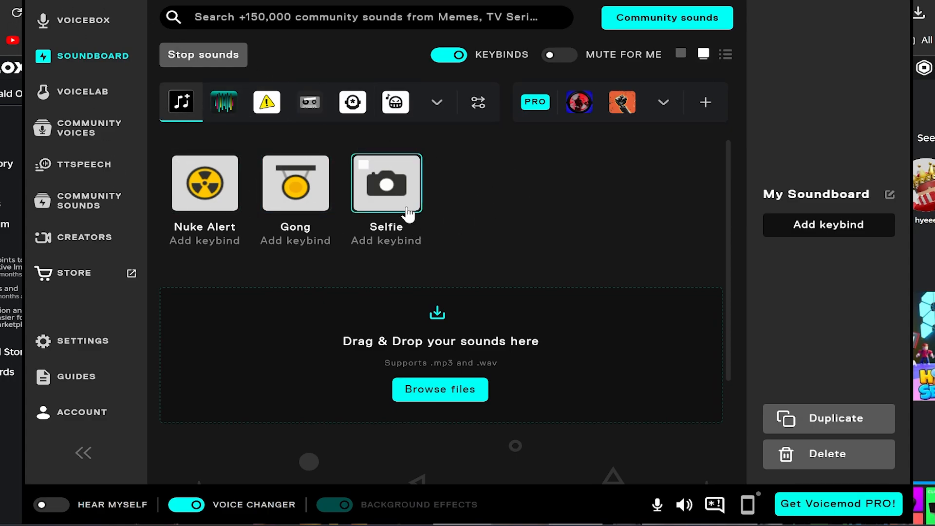
pyautogui.moveTo(220, 147)
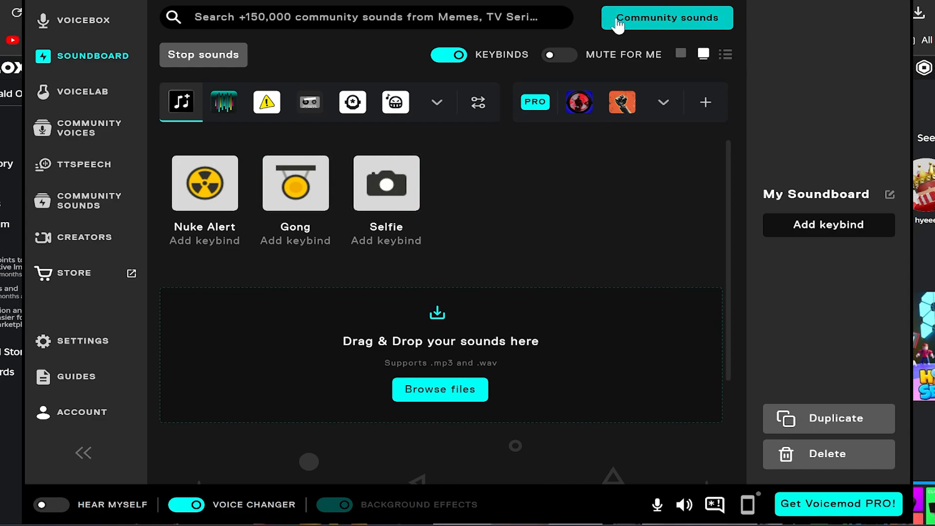
pyautogui.moveTo(590, 35)
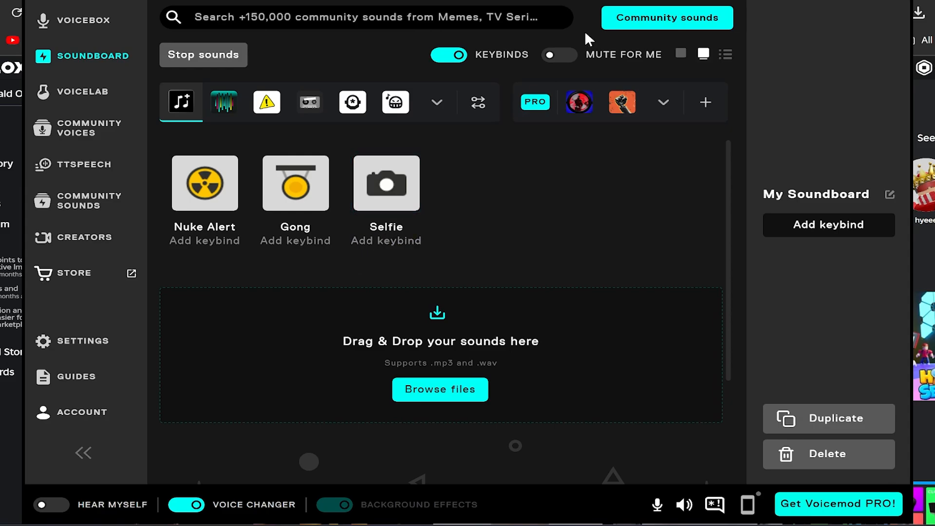
pyautogui.moveTo(563, 21)
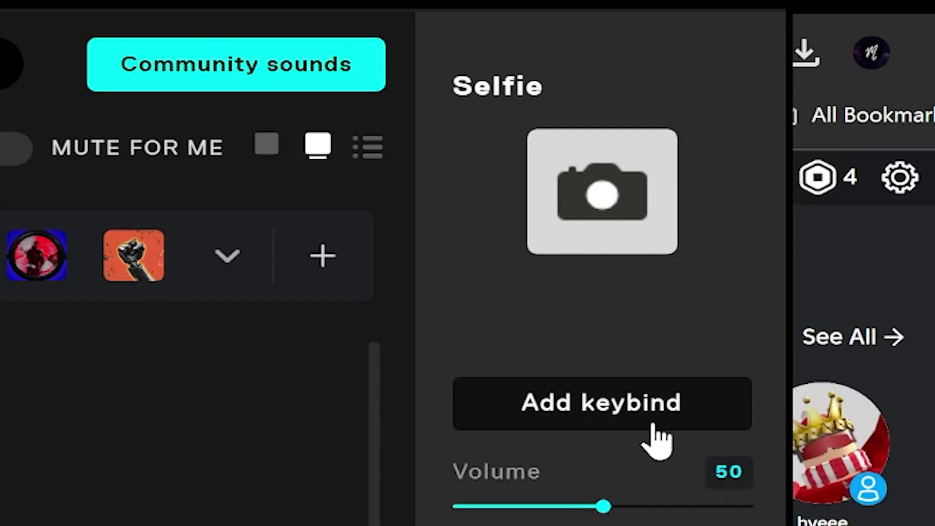
pyautogui.click(600, 415)
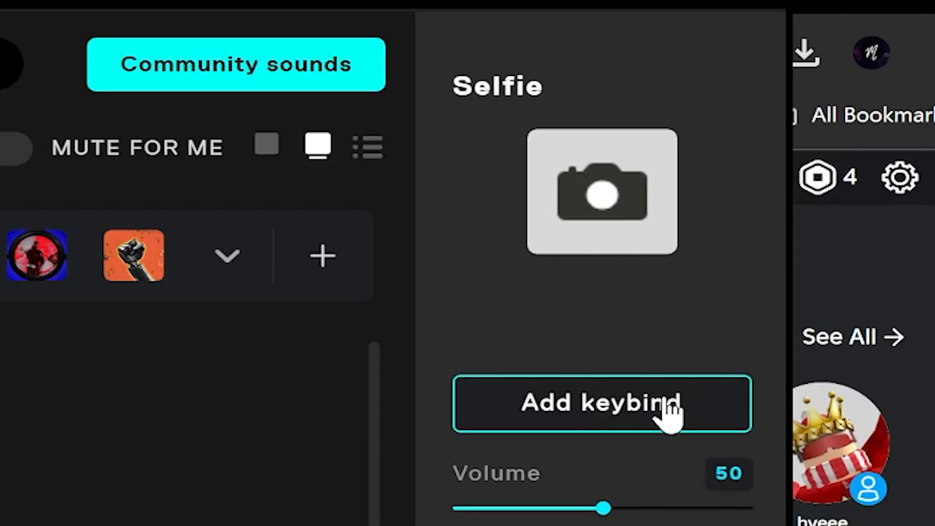
pyautogui.click(600, 408)
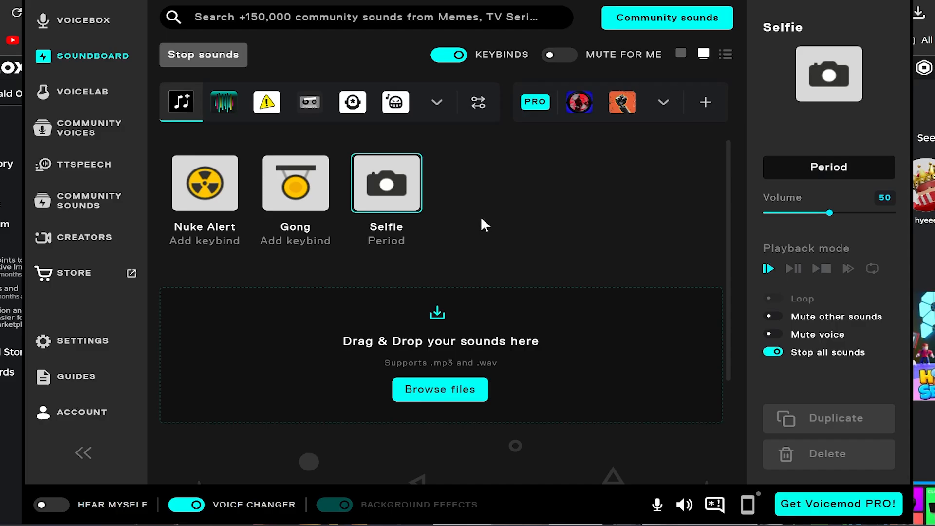
pyautogui.moveTo(790, 419)
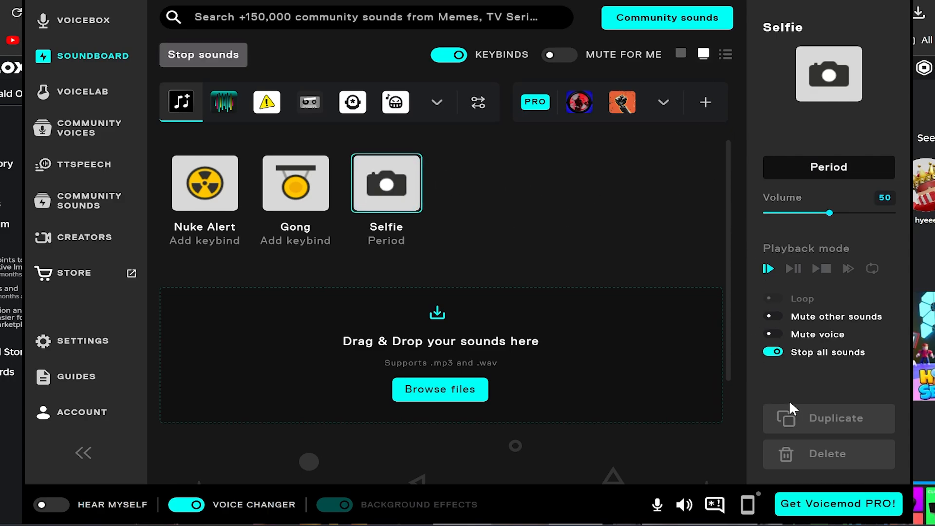
pyautogui.moveTo(797, 325)
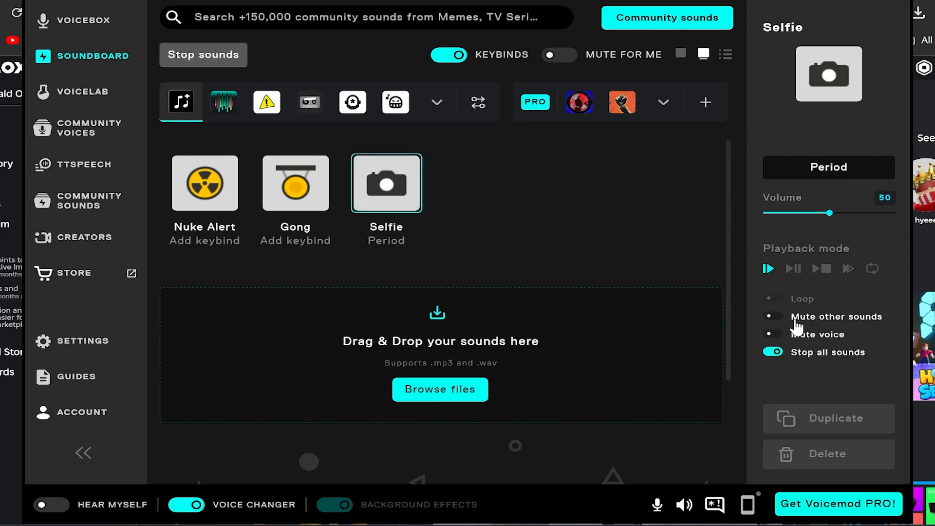
pyautogui.moveTo(795, 324)
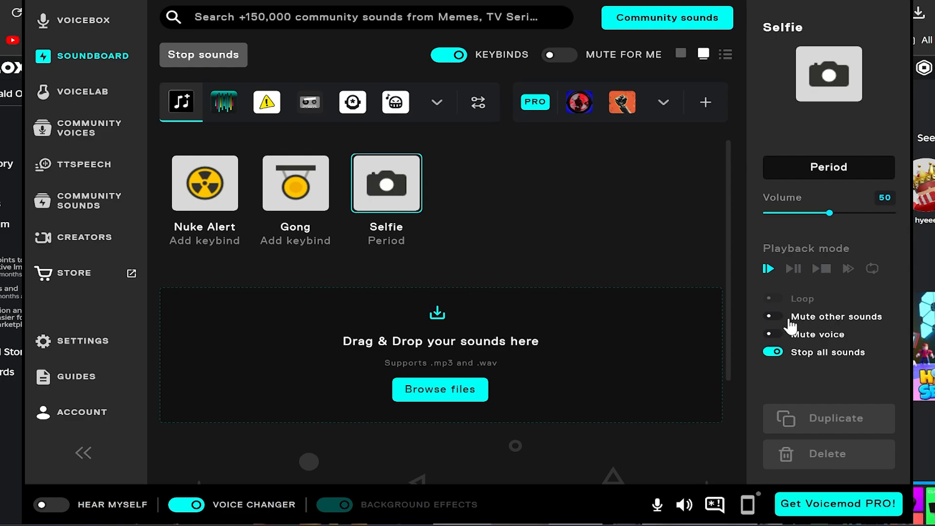
pyautogui.moveTo(743, 357)
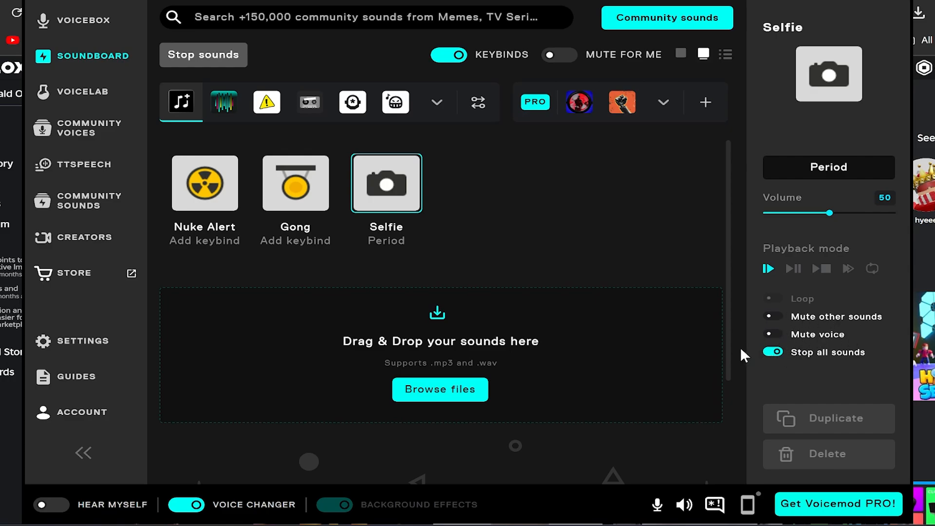
pyautogui.moveTo(481, 151)
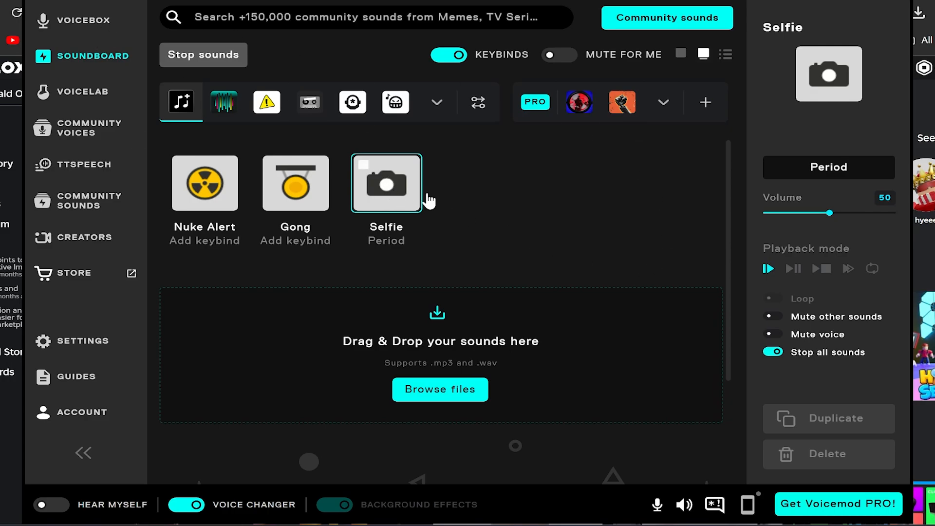
pyautogui.moveTo(100, 10)
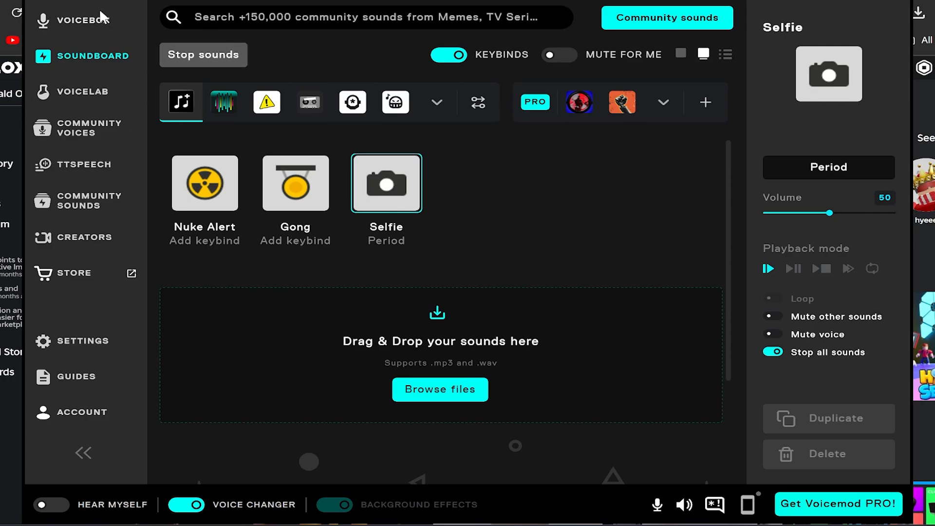
# Return to the Voicebox and review the Clean voice's Bass, Middle, Treble and Mix sliders.
pyautogui.click(83, 92)
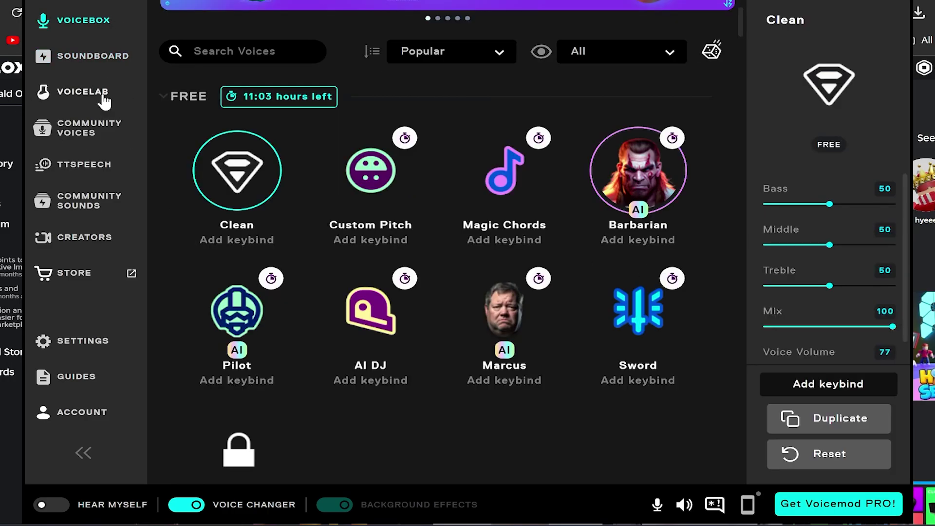
pyautogui.scroll(-3)
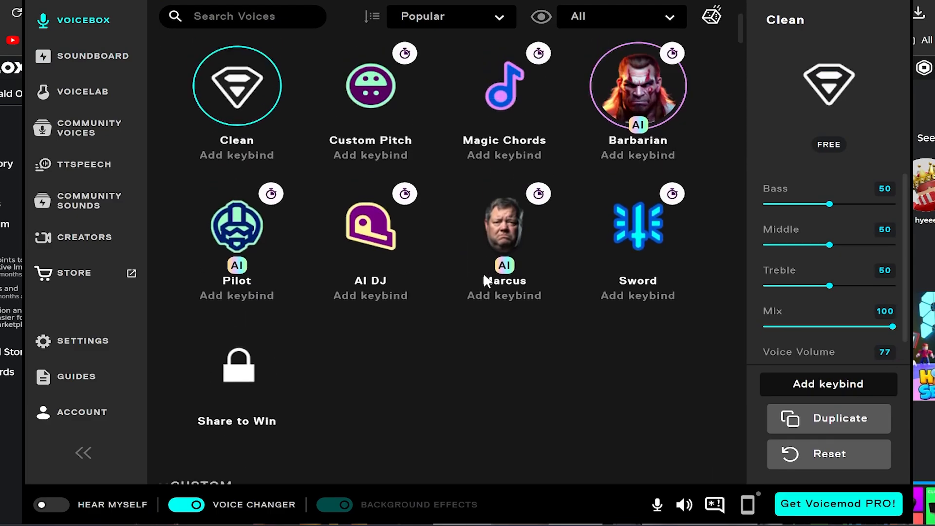
pyautogui.scroll(-3)
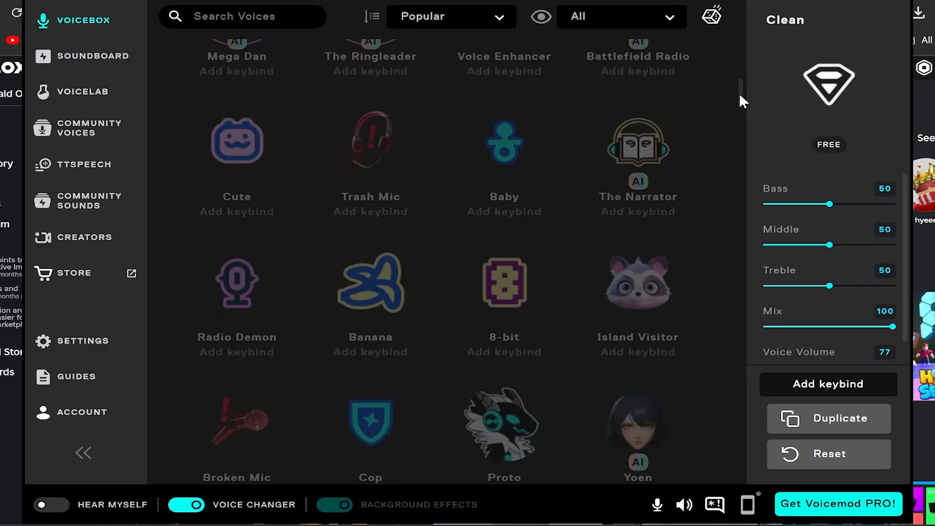
pyautogui.scroll(-3)
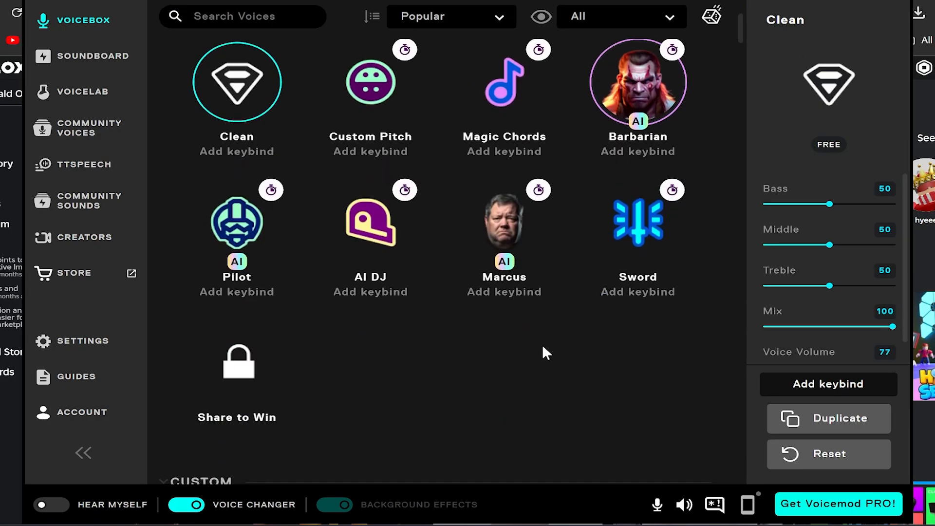
pyautogui.moveTo(549, 115)
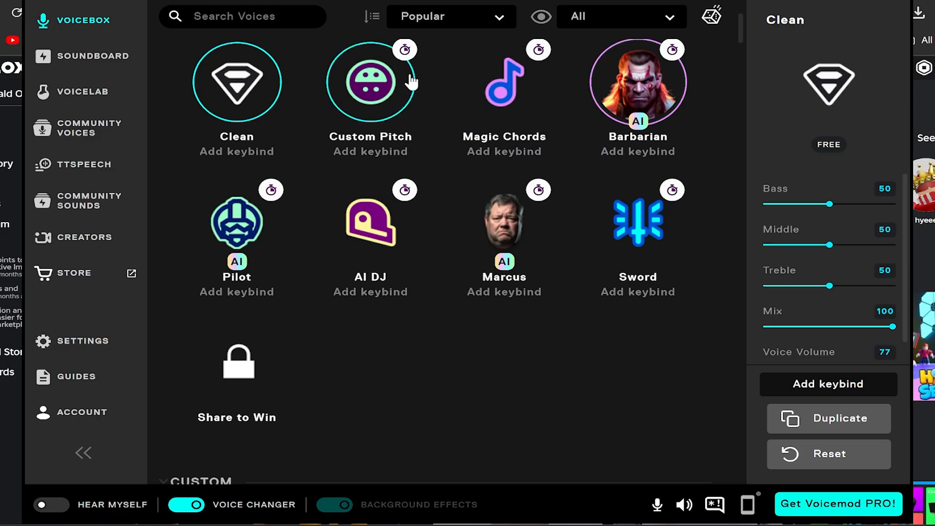
pyautogui.moveTo(403, 99)
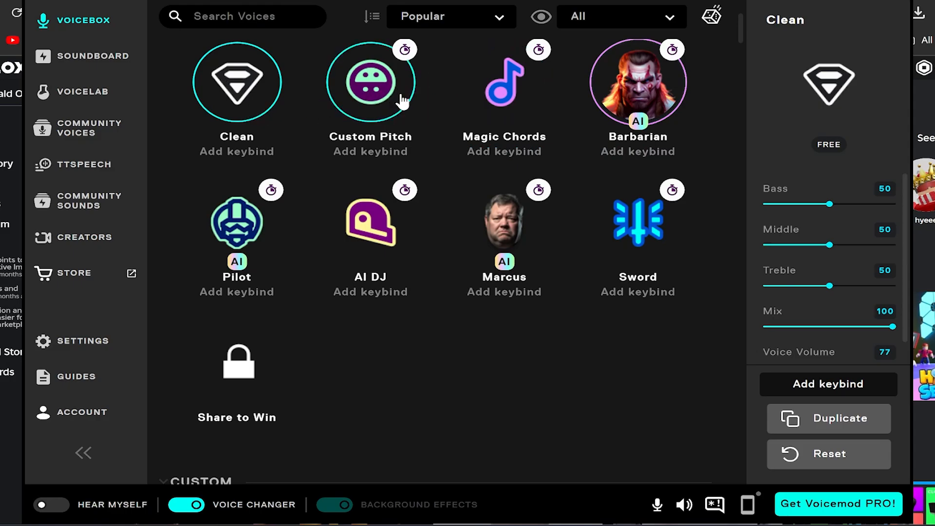
# Set Microphone (HyperX QuadCast S) as input with Realtek speakers as output, then return to Voicebox.
pyautogui.click(84, 341)
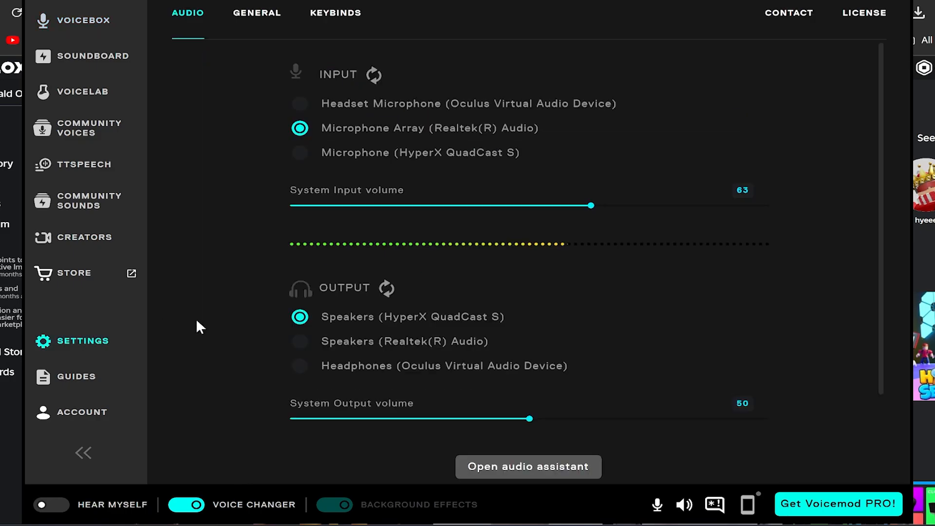
pyautogui.moveTo(422, 161)
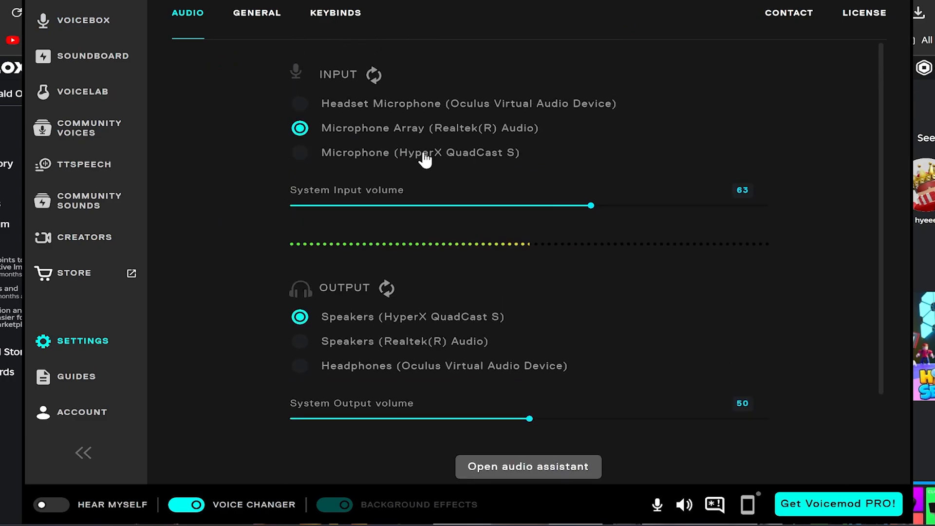
pyautogui.moveTo(169, 97)
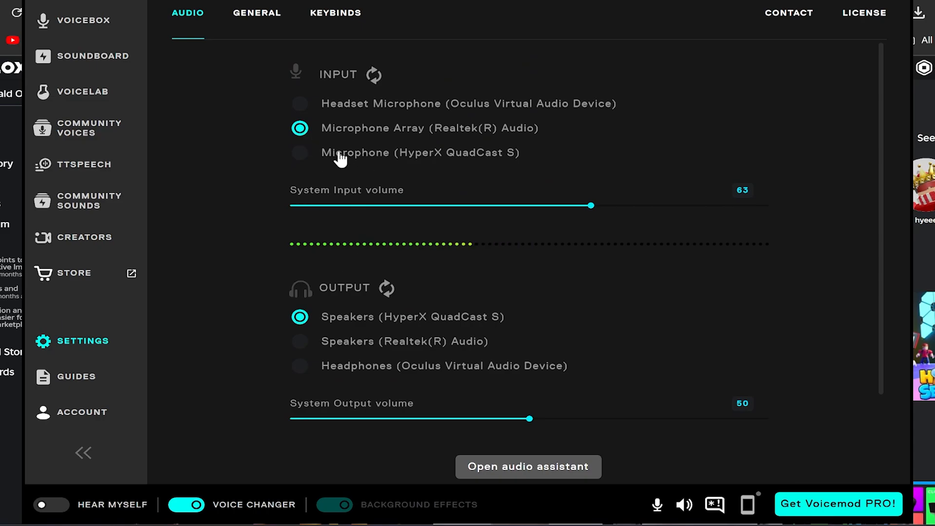
pyautogui.click(300, 152)
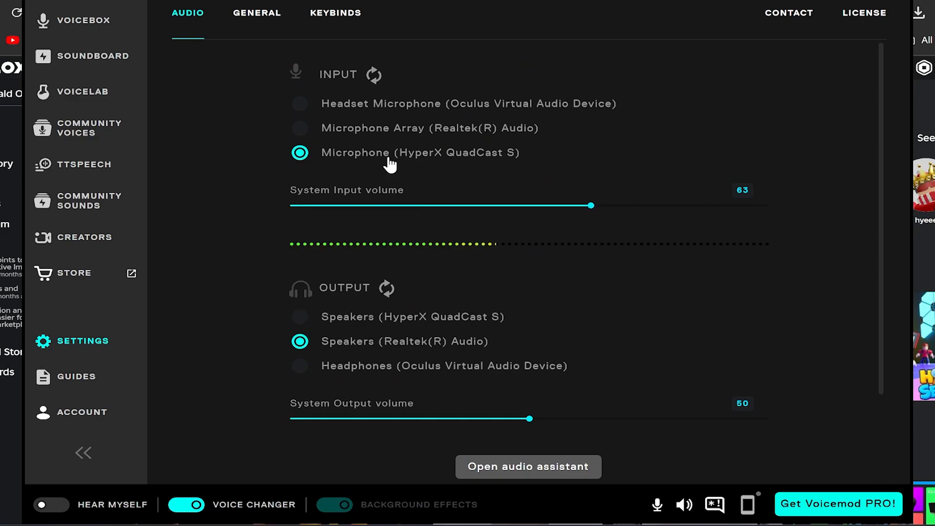
pyautogui.scroll(-3)
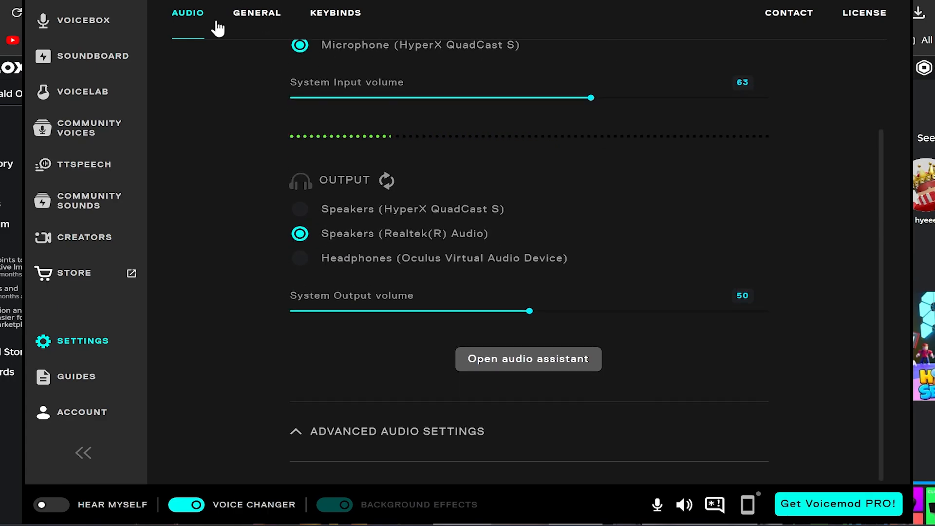
pyautogui.click(84, 20)
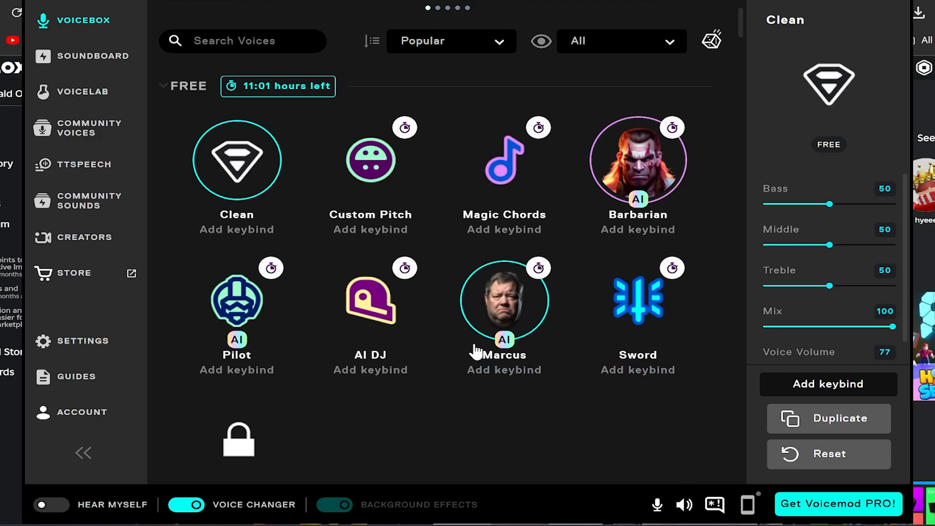
pyautogui.moveTo(804, 423)
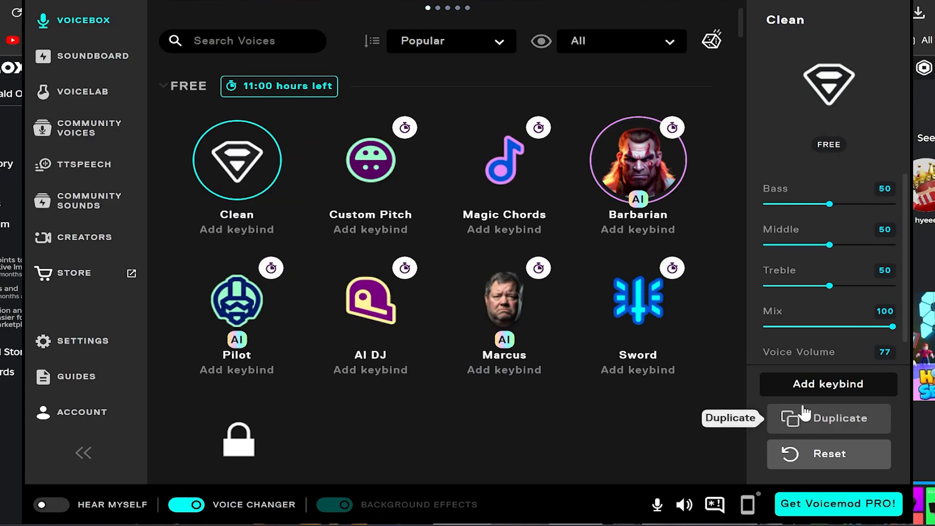
pyautogui.moveTo(321, 203)
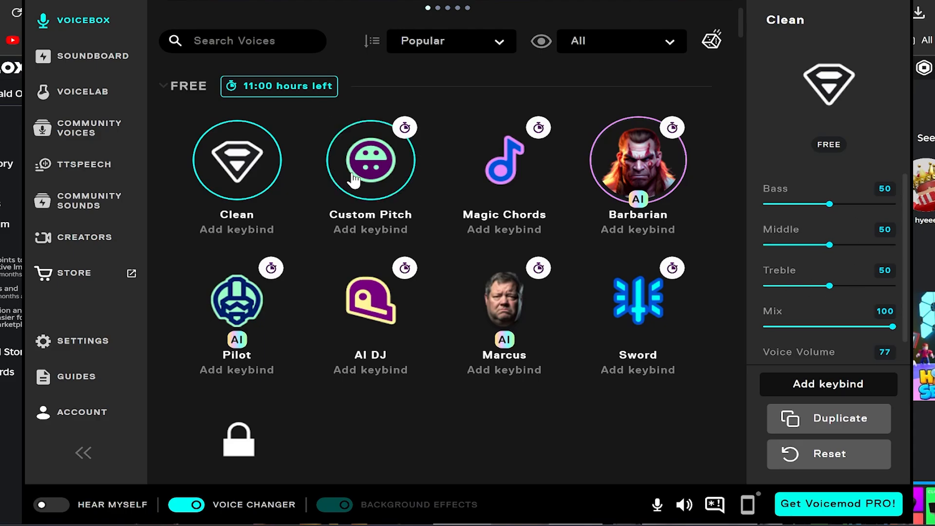
# Activate Custom Pitch, test the pitch low and high, and leave it at 50.
pyautogui.click(370, 160)
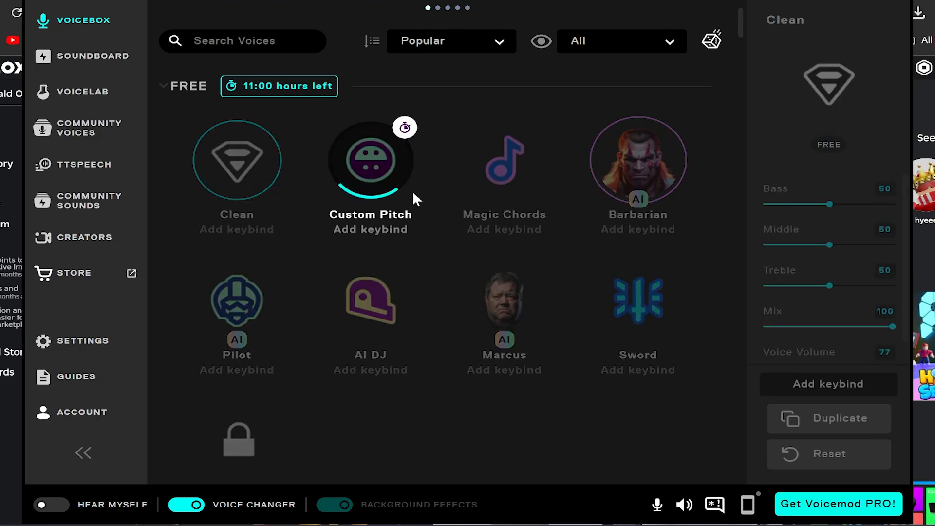
pyautogui.click(370, 161)
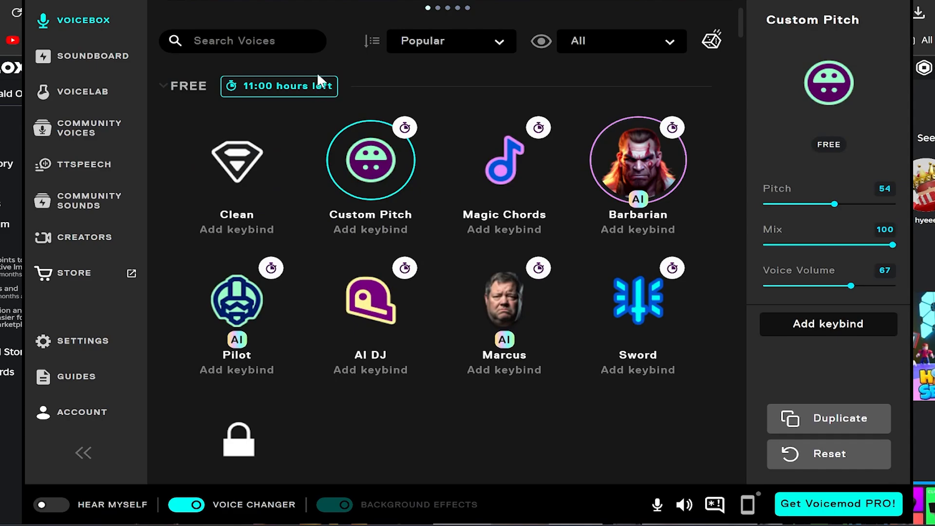
pyautogui.moveTo(775, 140)
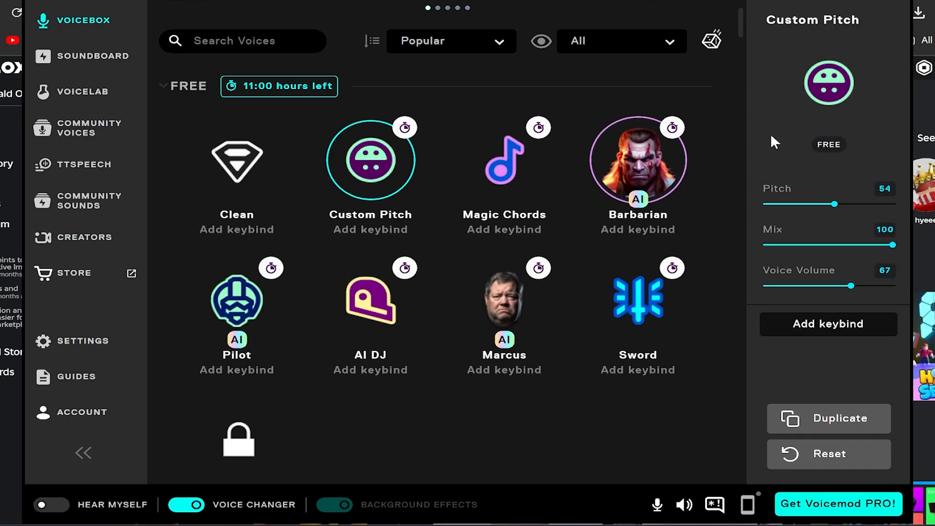
pyautogui.moveTo(834, 204); pyautogui.dragTo(807, 204)
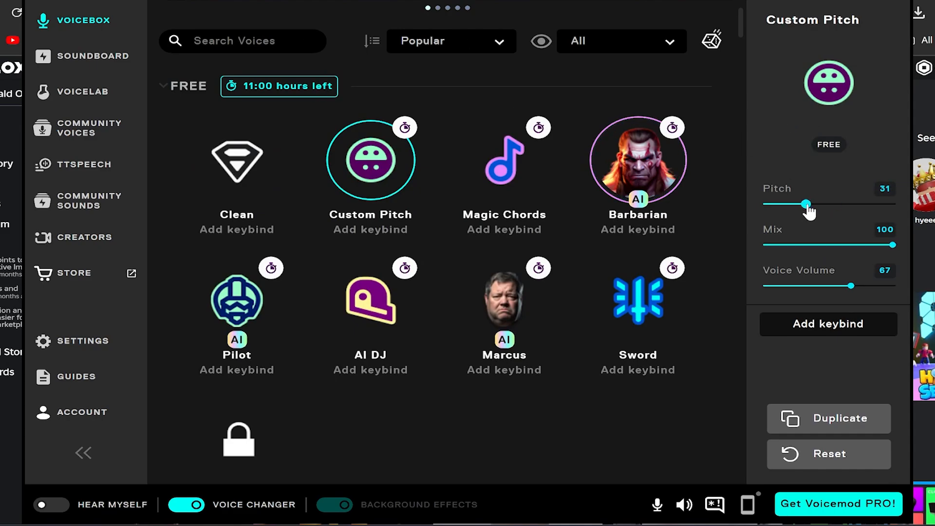
pyautogui.moveTo(807, 204); pyautogui.dragTo(787, 204)
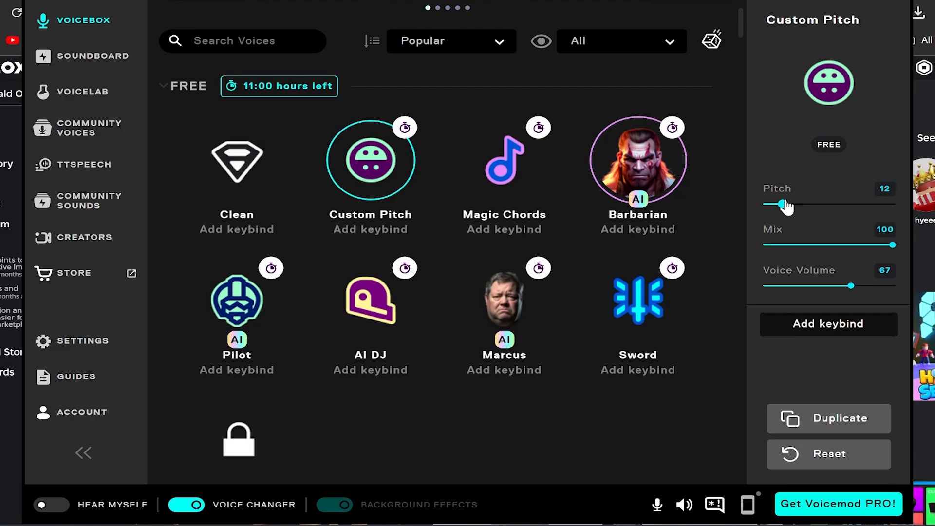
pyautogui.moveTo(752, 111)
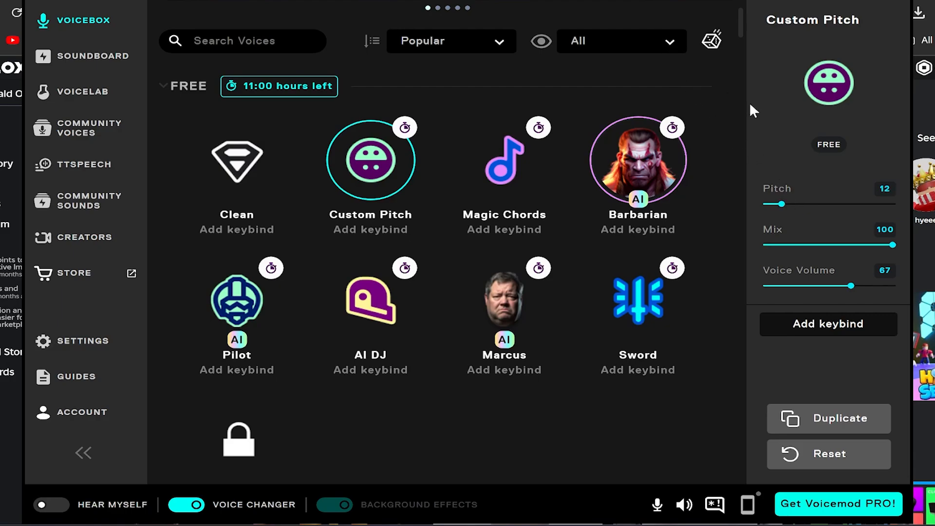
pyautogui.moveTo(784, 203); pyautogui.dragTo(867, 203)
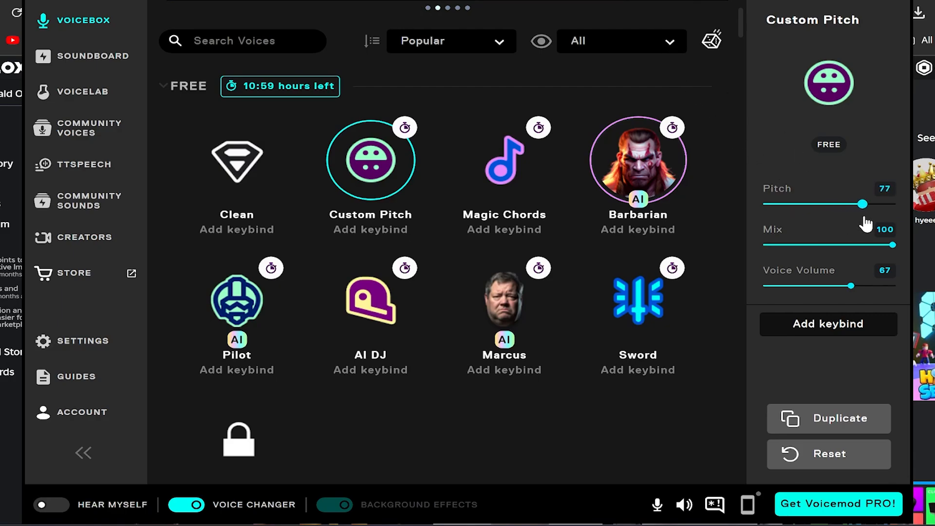
pyautogui.moveTo(866, 203); pyautogui.dragTo(880, 204)
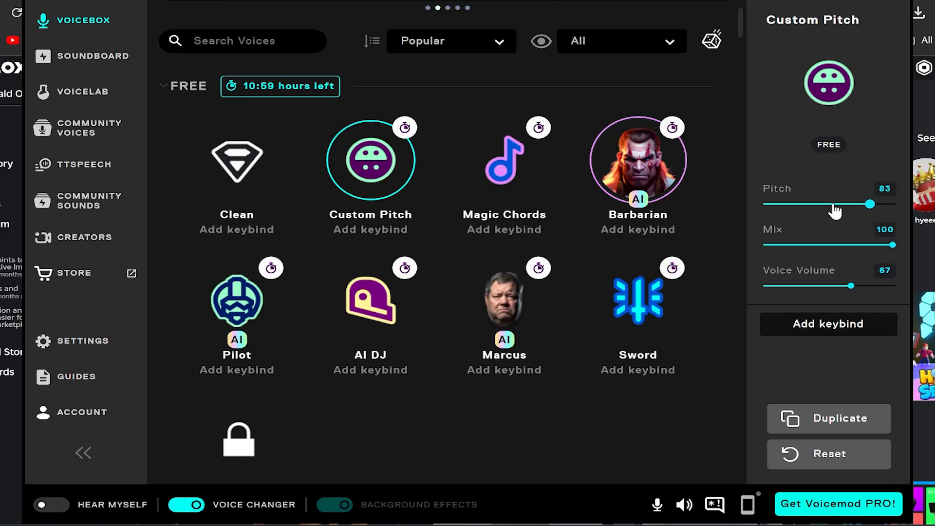
pyautogui.moveTo(880, 203); pyautogui.dragTo(831, 204)
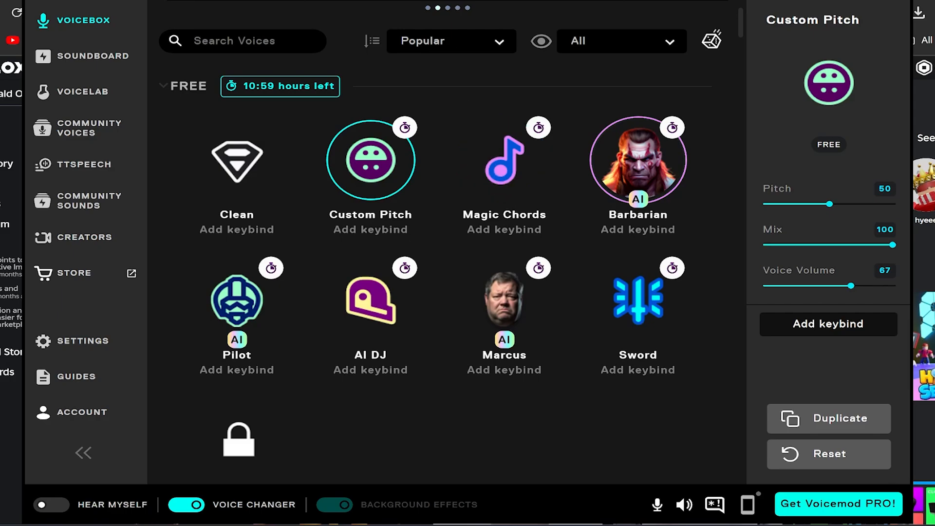
pyautogui.moveTo(470, 157)
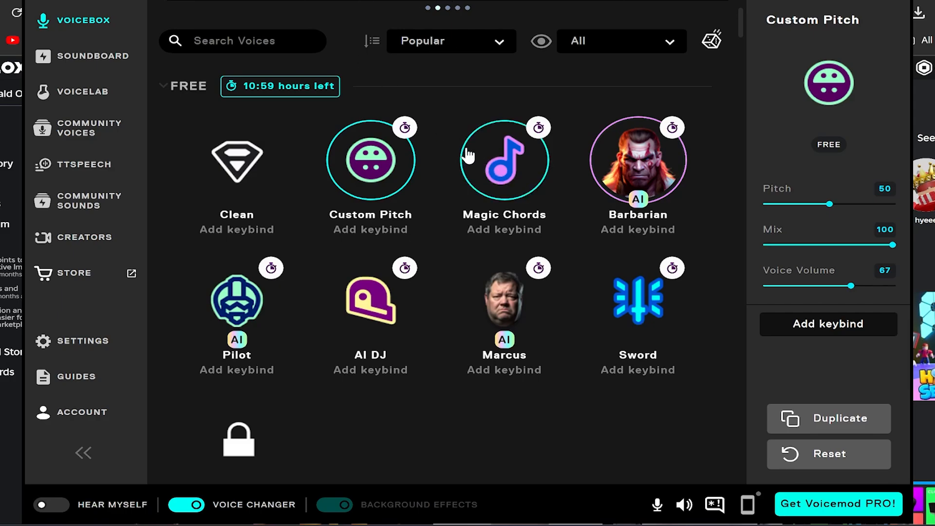
pyautogui.moveTo(404, 131)
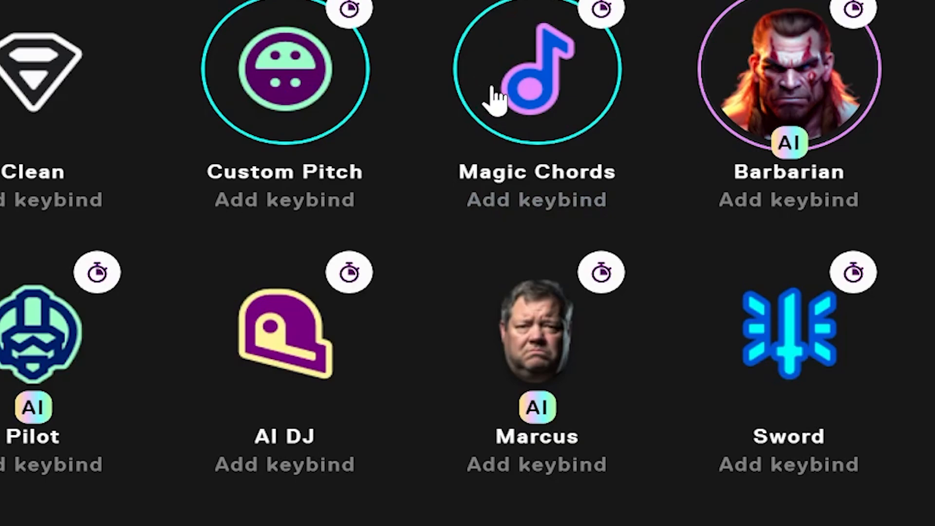
pyautogui.moveTo(797, 95)
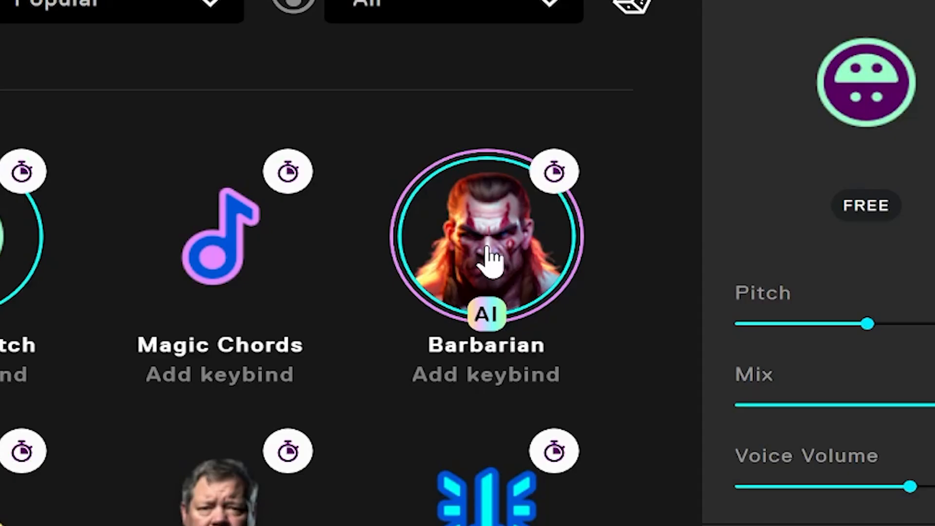
pyautogui.moveTo(494, 202)
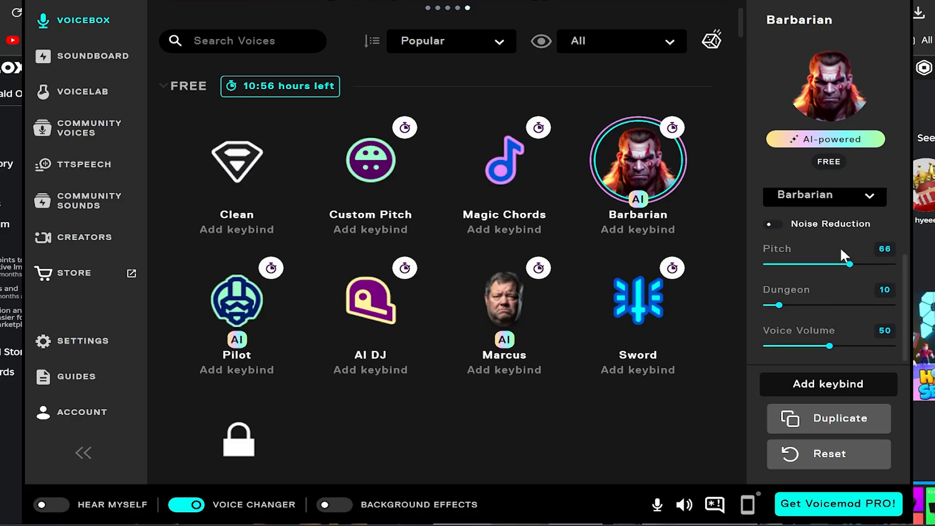
# Try the Barbarian AI voice (pitch 66, dungeon 10, volume 50), then return to Custom Pitch.
pyautogui.click(825, 196)
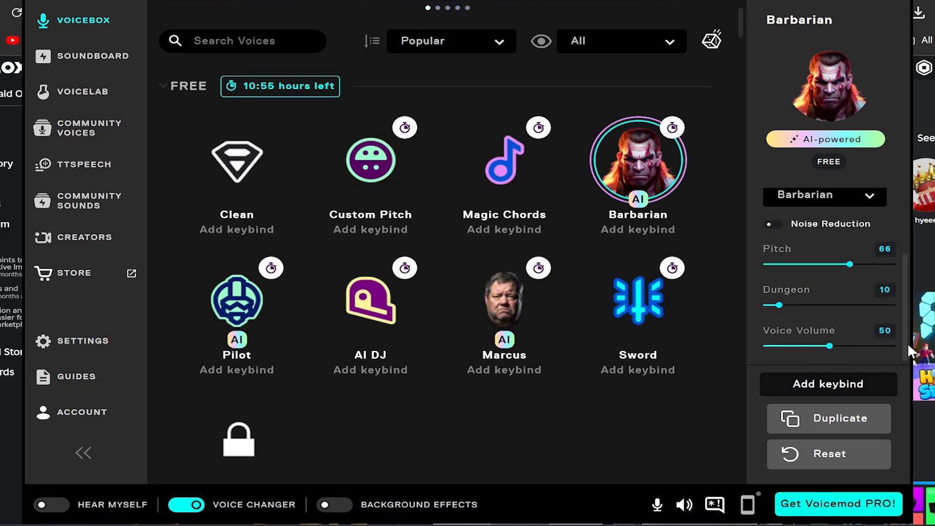
pyautogui.moveTo(220, 115)
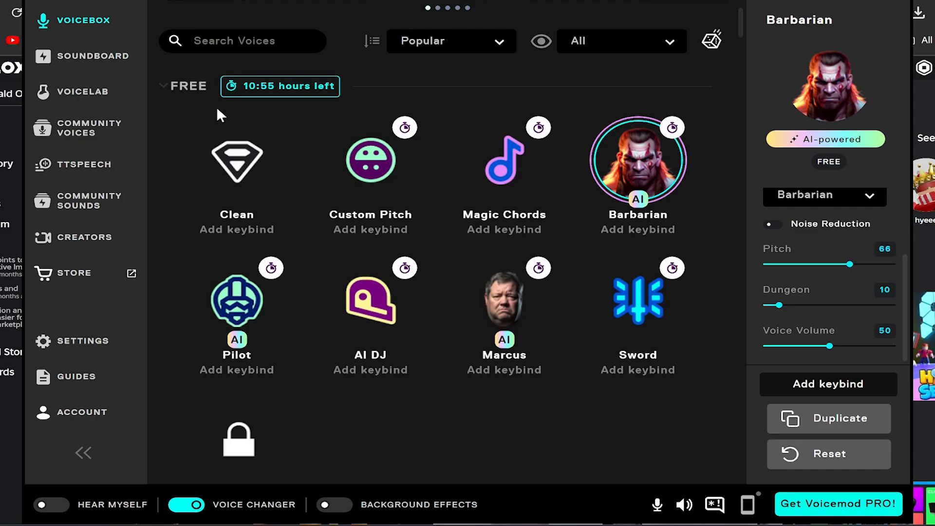
pyautogui.moveTo(513, 278)
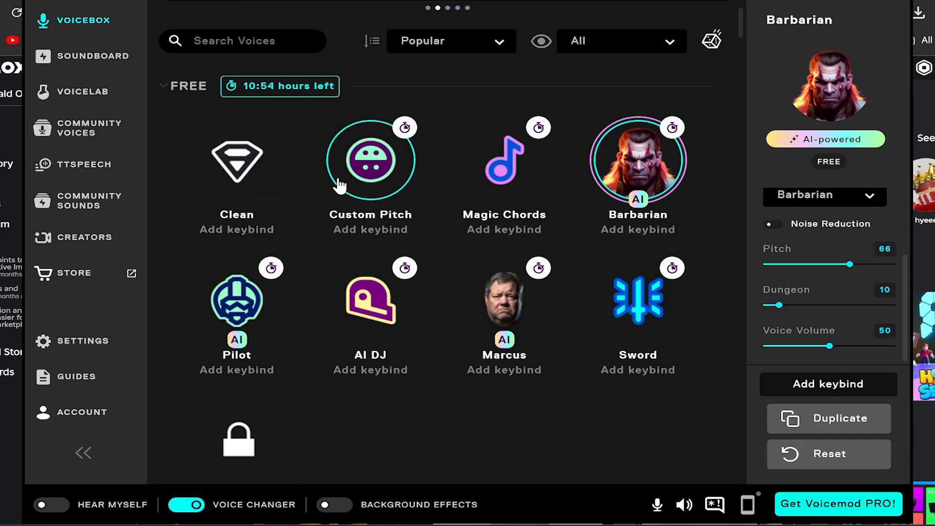
pyautogui.click(237, 161)
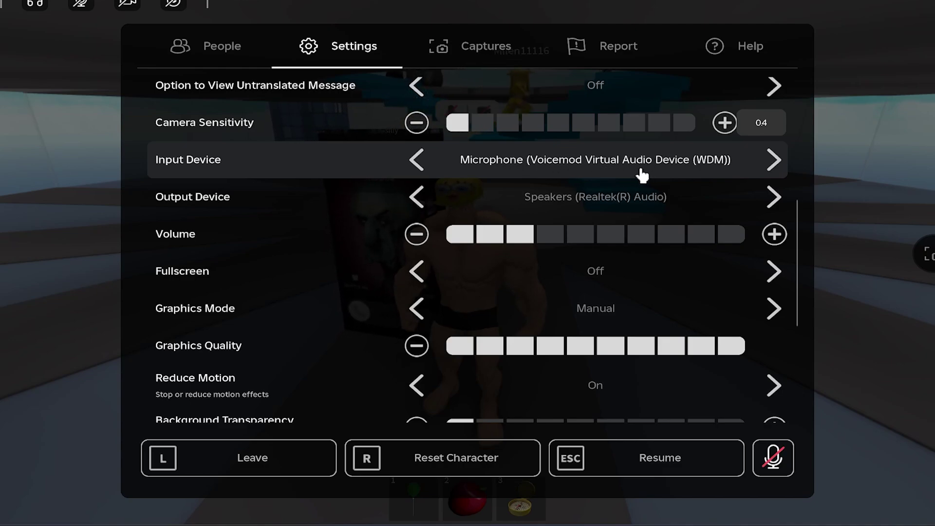
pyautogui.moveTo(509, 188)
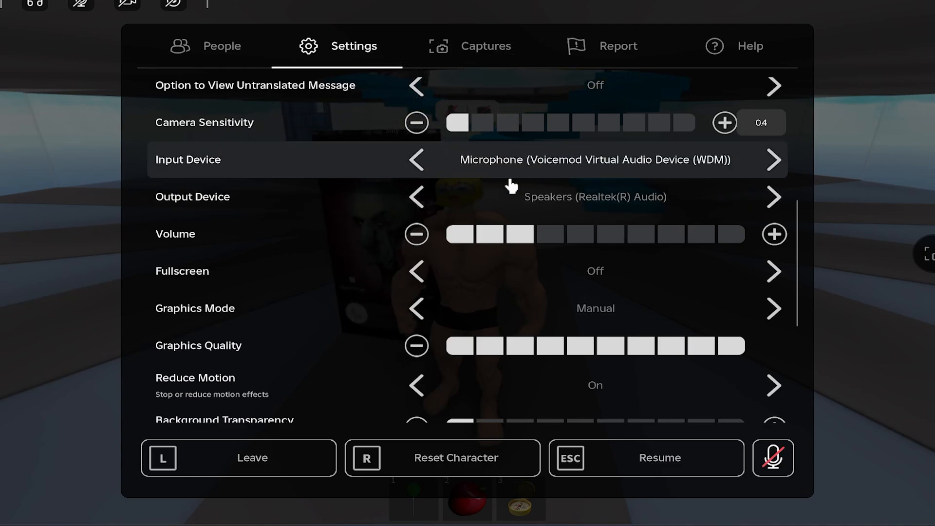